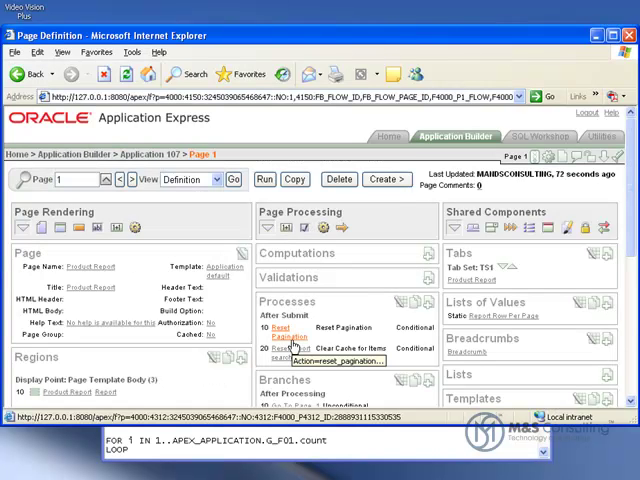
Open the P1_REPORT_SEARCH item's edit page and view its Display As options
scroll(down, 3)
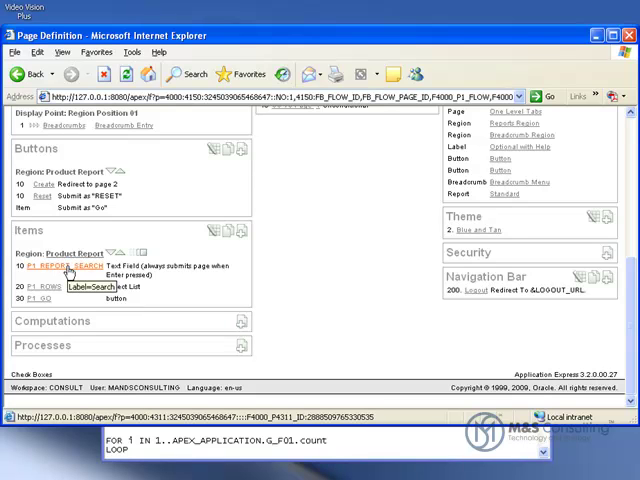
click(57, 266)
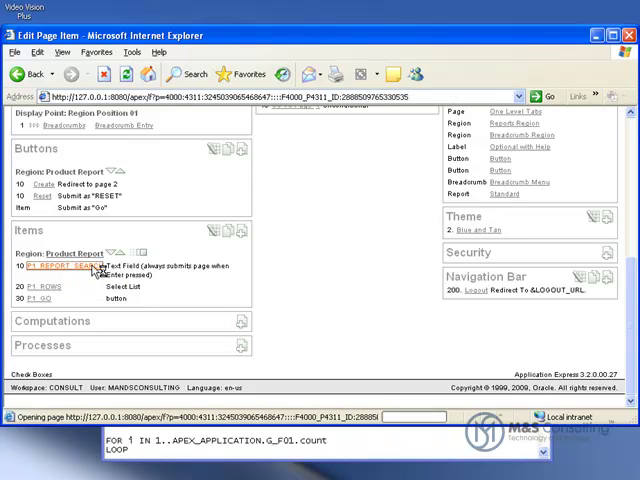
click(55, 267)
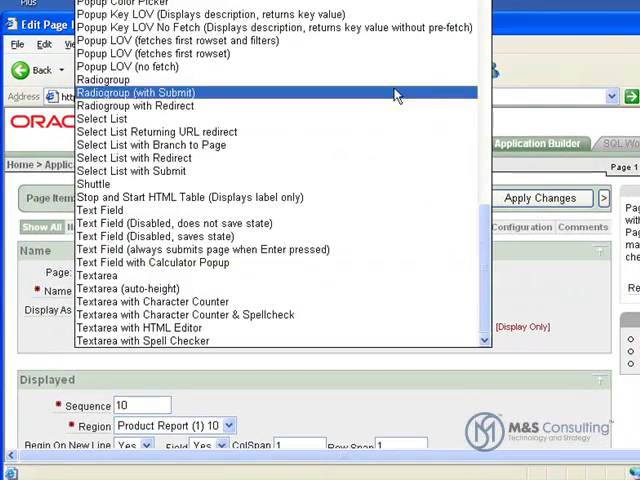
scroll(down, 3)
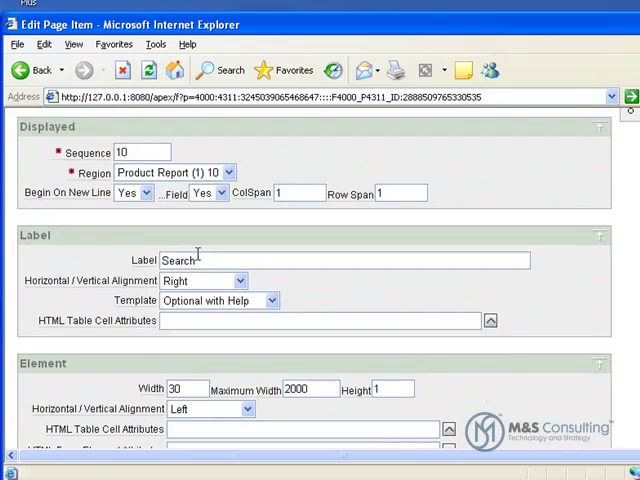
Replace the item's 'Search' label with 'Product Status'
double_click(178, 260)
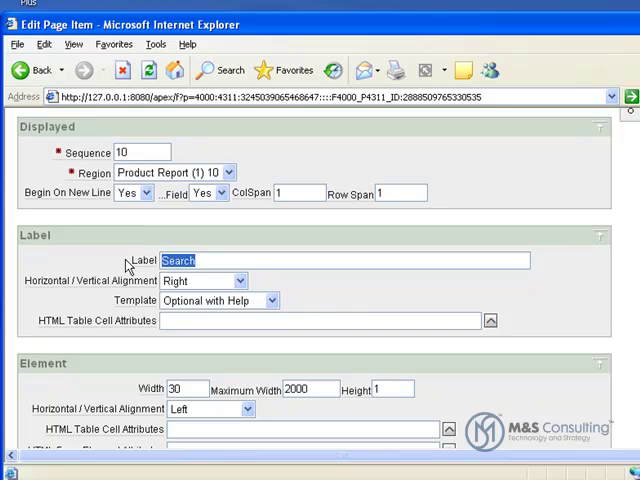
text(Product Sta)
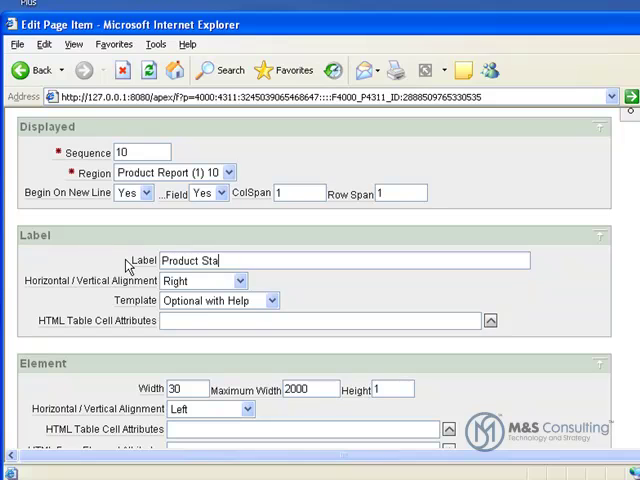
text(tus)
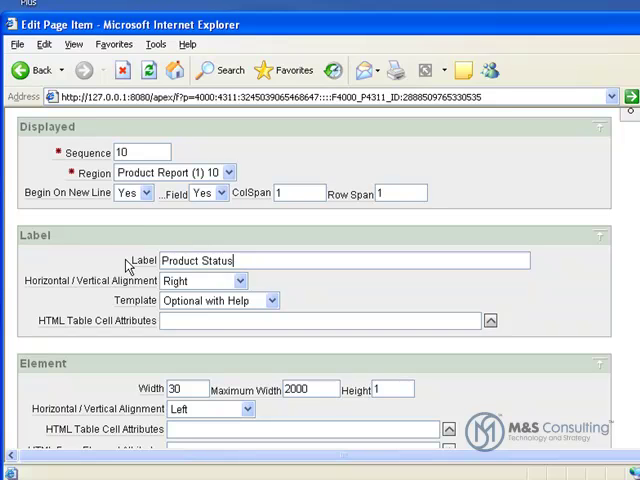
mouse_move(130, 367)
text(obsolete:orderable:planned:under development)
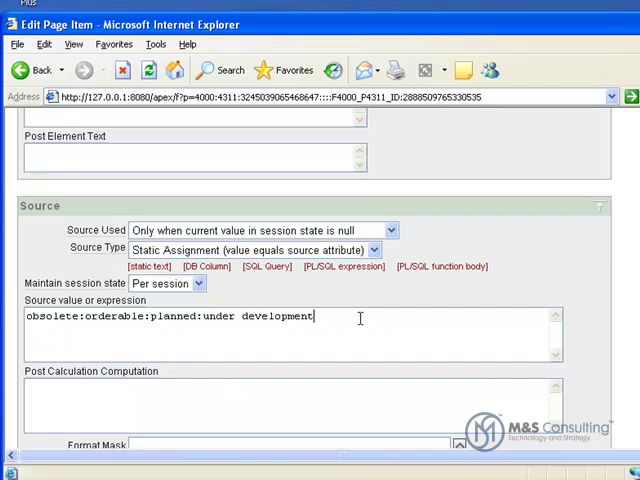
Set Number of Columns to 4 and enter the SELECT DISTINCT product_status LOV query
scroll(down, 3)
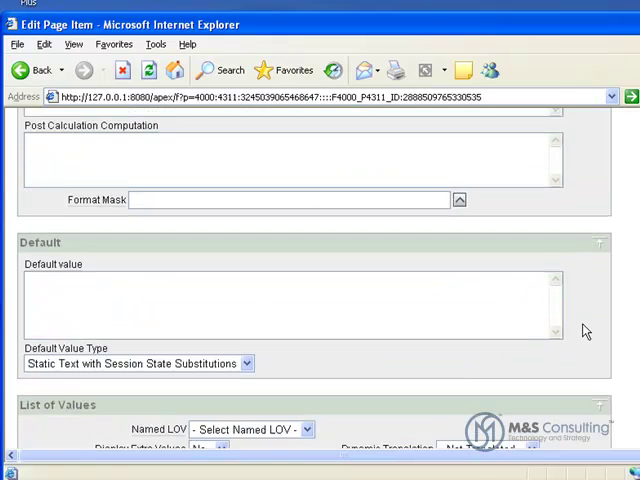
scroll(down, 3)
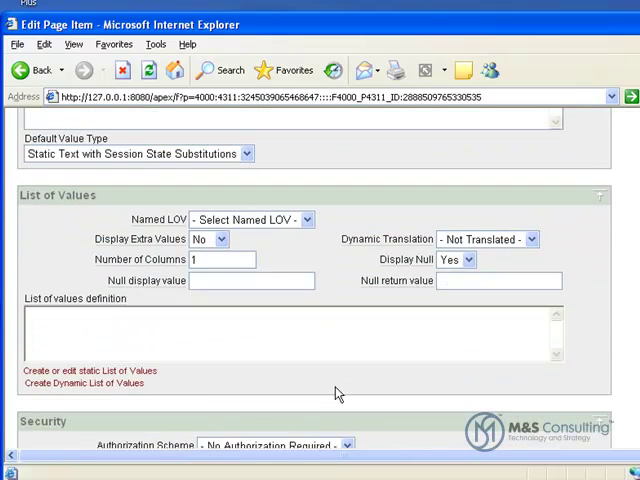
click(221, 259)
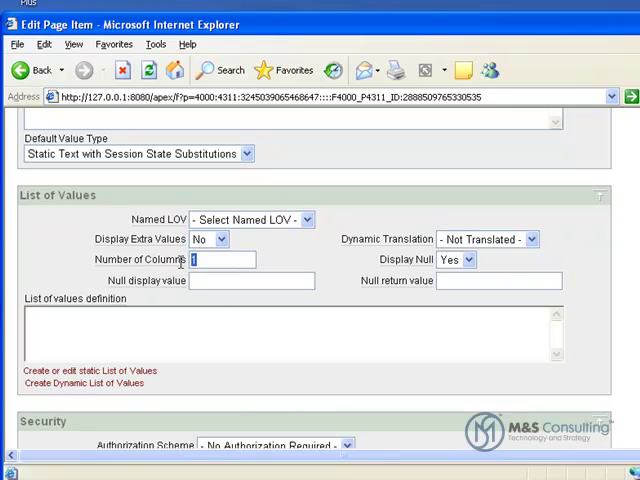
text(4)
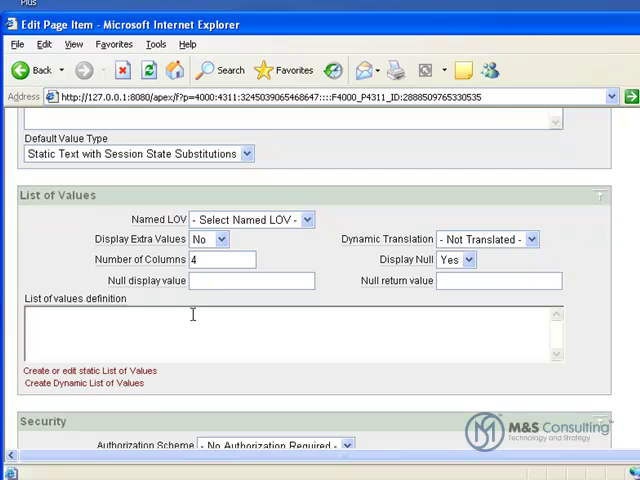
text(SELECT DISTINCT product_status display_value, product_status return_value FROM oehr_product_information ORDER BY 1)
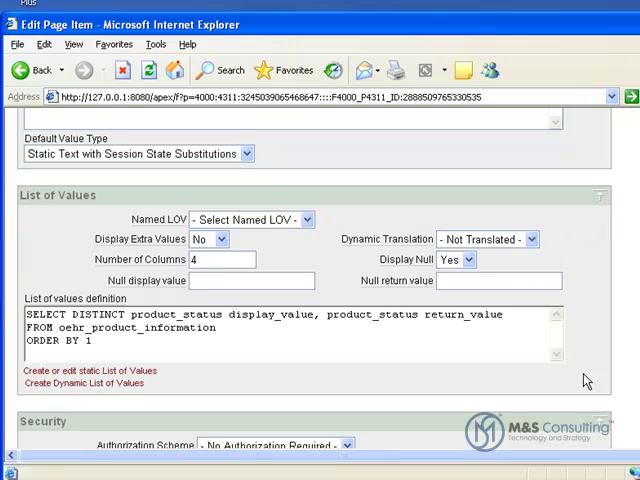
mouse_move(595, 383)
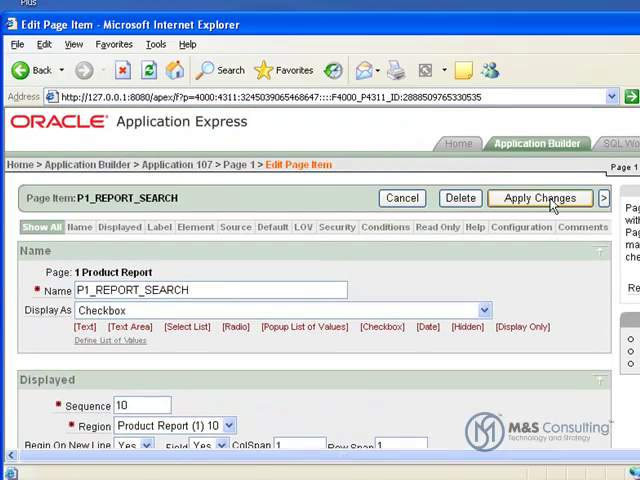
Apply the P1_REPORT_SEARCH item changes, returning to the page 1 definition
click(539, 197)
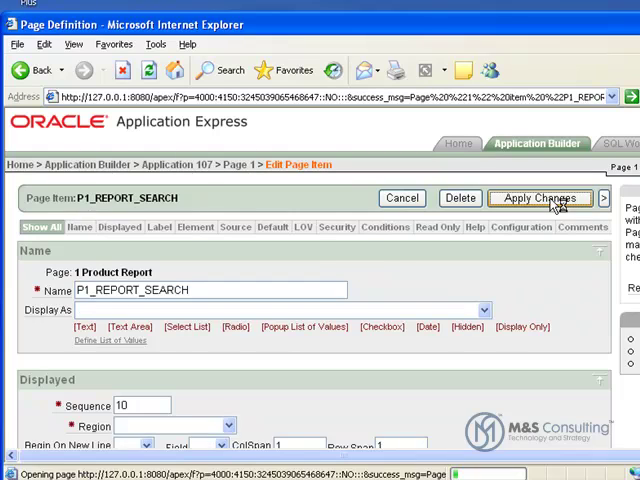
click(538, 197)
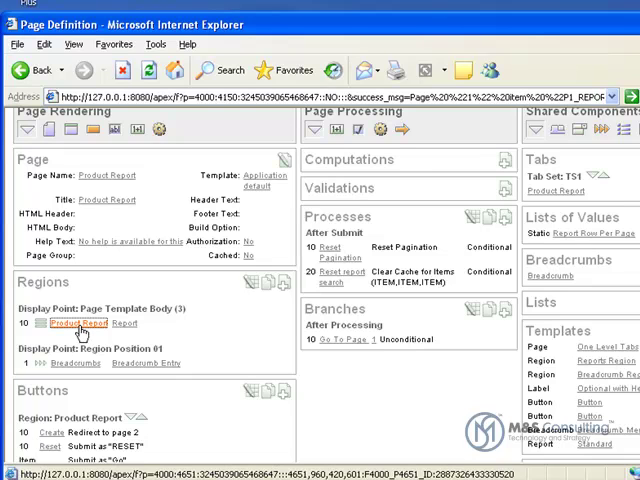
Open the Product Report region and read its SQL source filtering on P1_REPORT_SEARCH
click(72, 322)
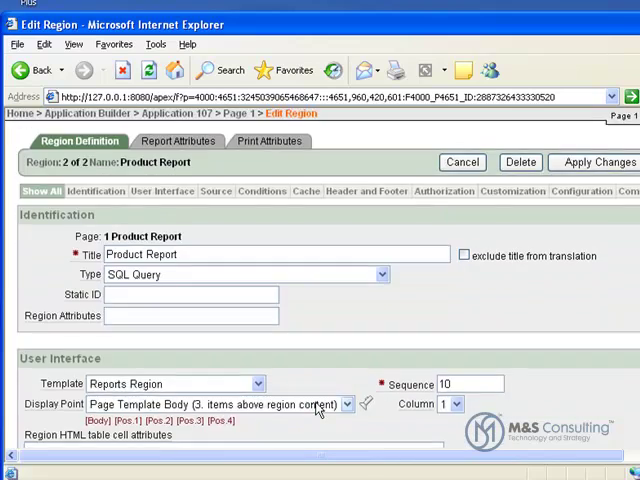
scroll(down, 3)
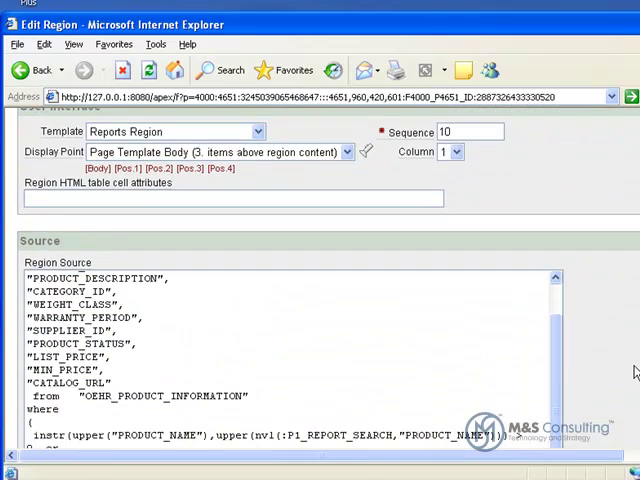
scroll(down, 3)
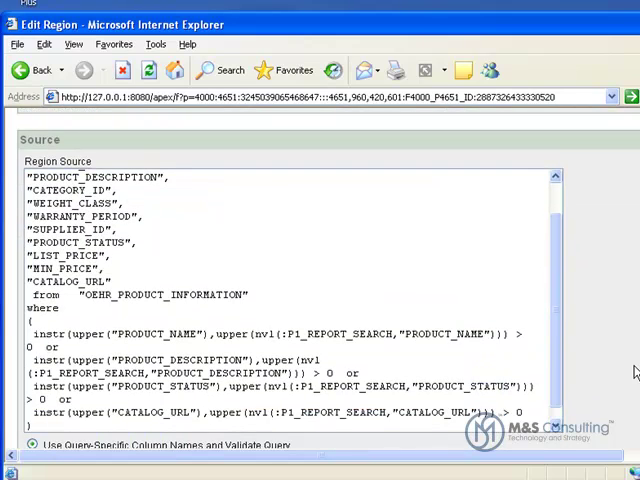
scroll(down, 3)
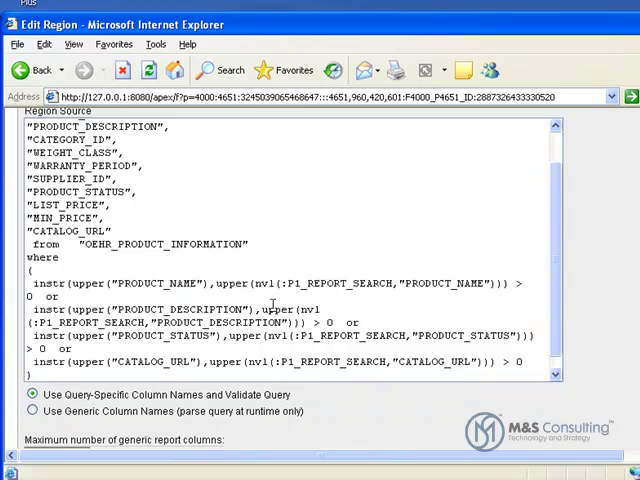
scroll(down, 3)
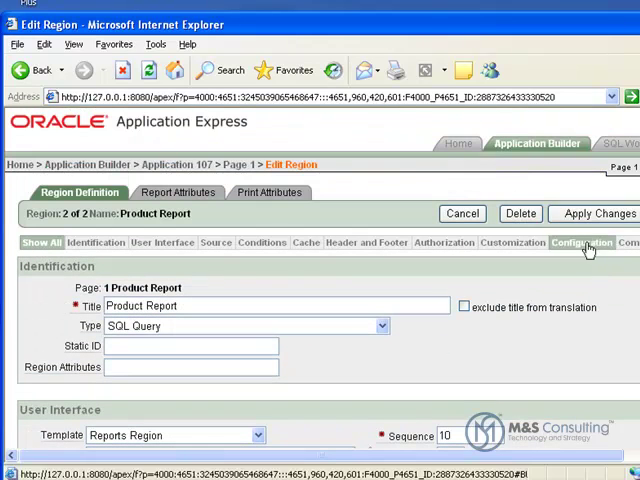
Apply the Product Report region changes and confirm the region updated
click(595, 213)
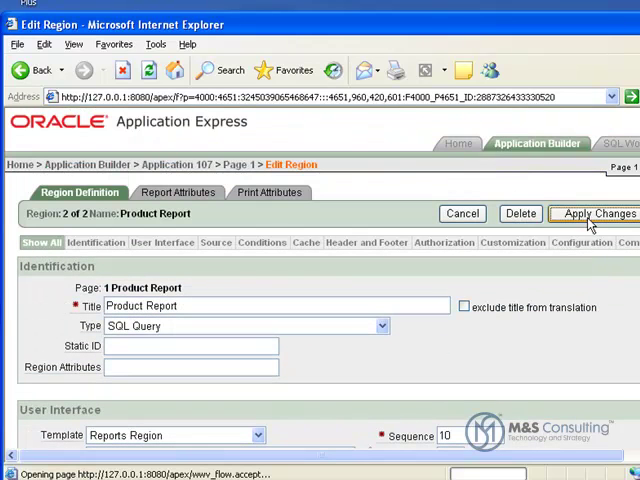
click(596, 213)
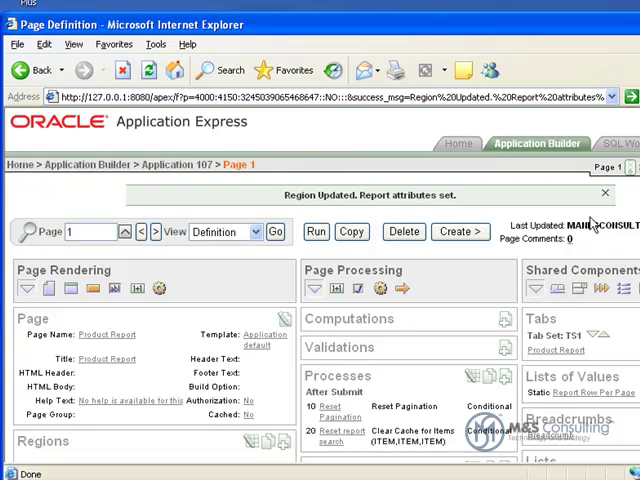
mouse_move(390, 358)
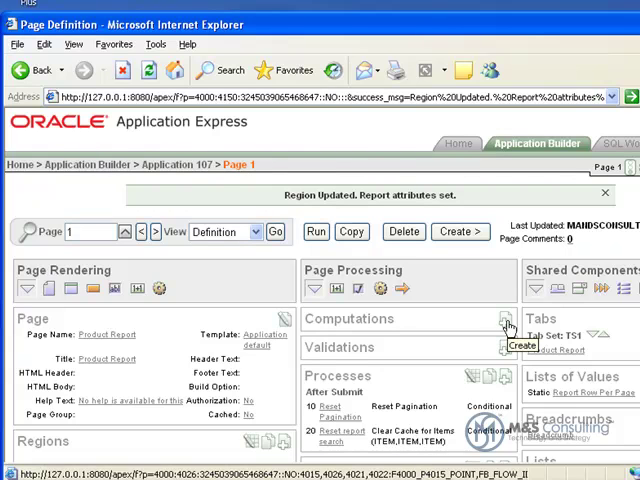
Start a P1_REPORT_SEARCH computation: Item on This Page, After Submit, Static Assignment, sequence 10
click(503, 319)
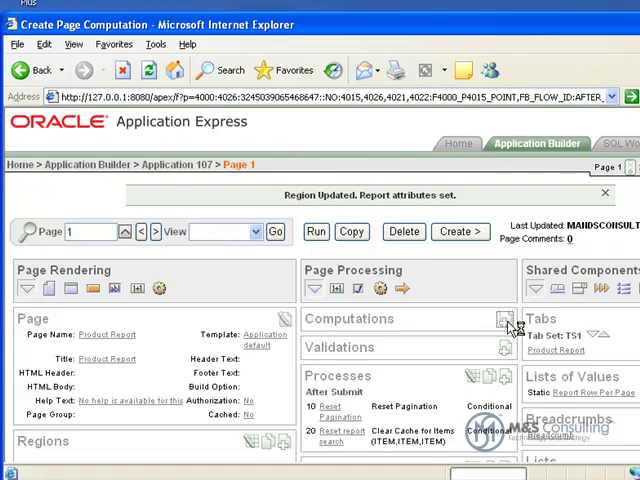
click(503, 318)
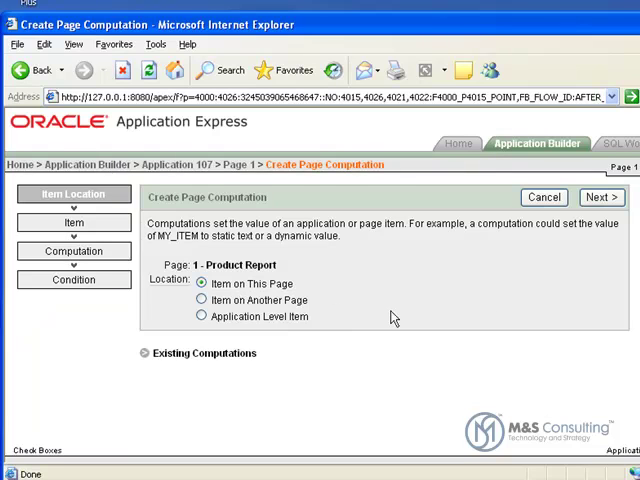
click(603, 197)
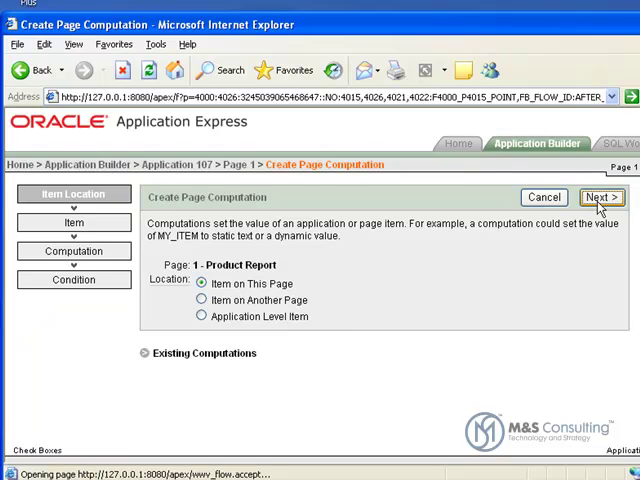
click(603, 197)
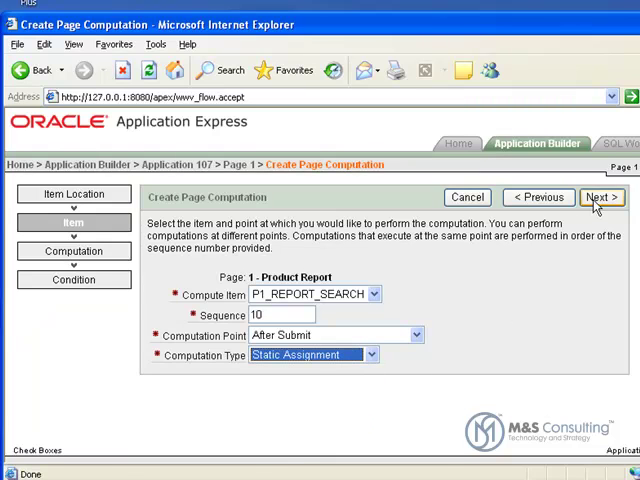
Enter none(bogus_value) as the computation text and continue to the condition step
click(604, 197)
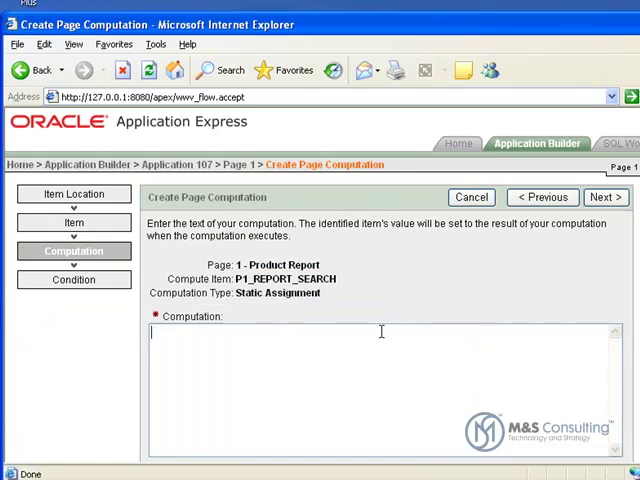
text(none(bogus_value))
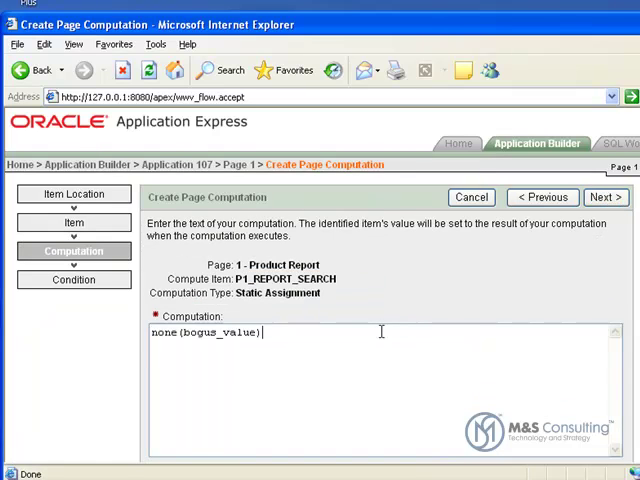
mouse_move(547, 278)
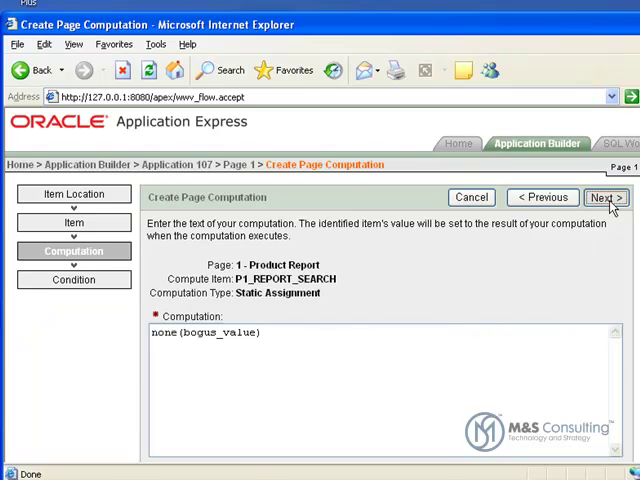
click(606, 197)
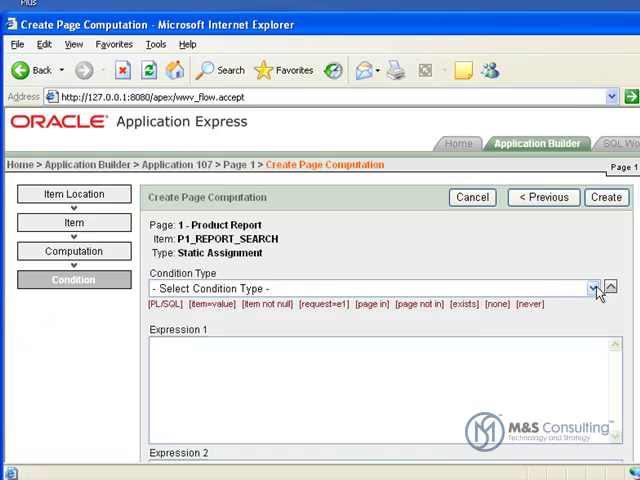
Create the computation with condition 'Value of Item in Expression 1 Is NULL' on P1_REPORT_SEARCH
click(593, 288)
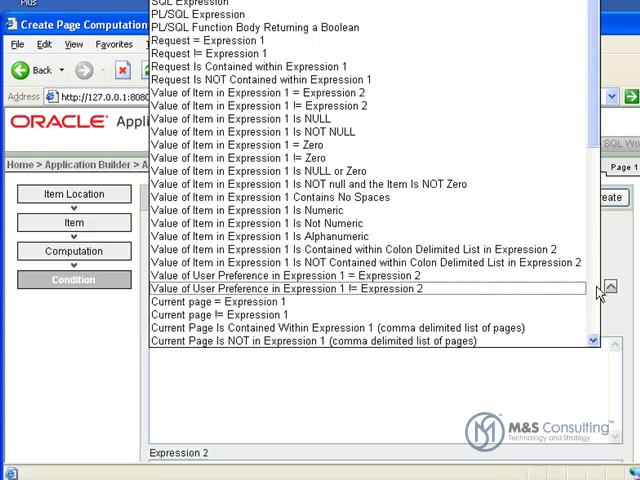
click(250, 118)
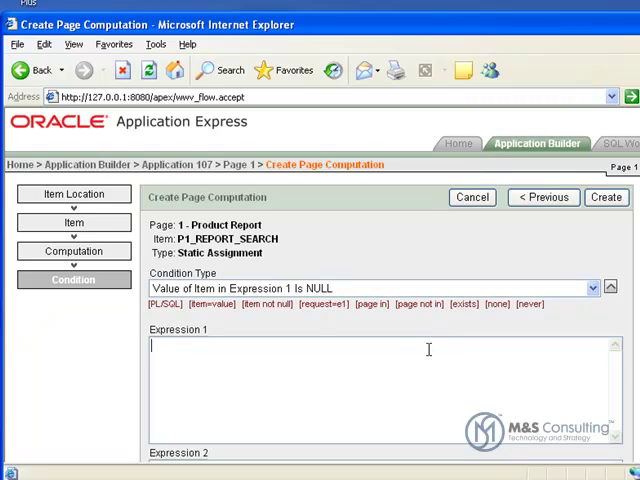
text(P1_)
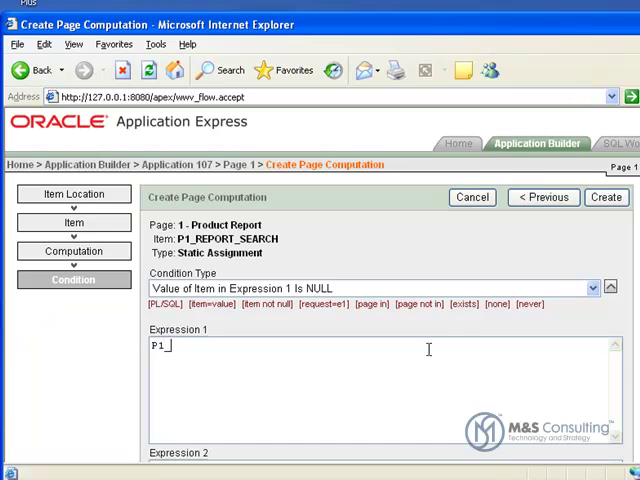
text(REPORT_SE)
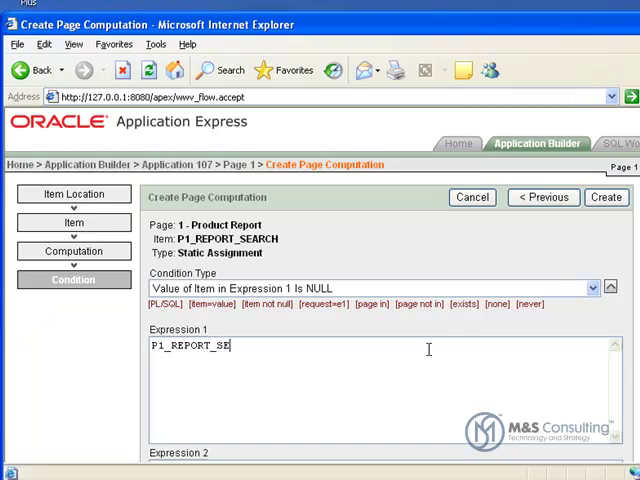
text(ARCH)
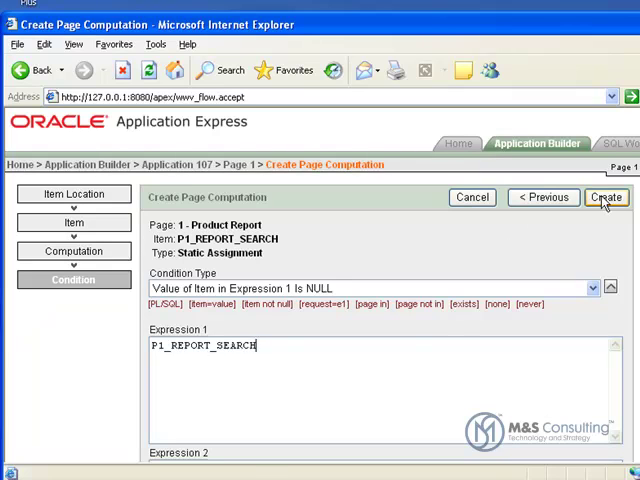
click(605, 197)
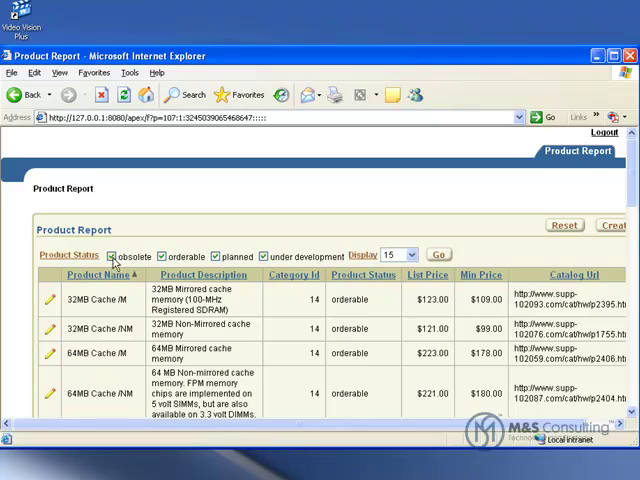
mouse_move(370, 383)
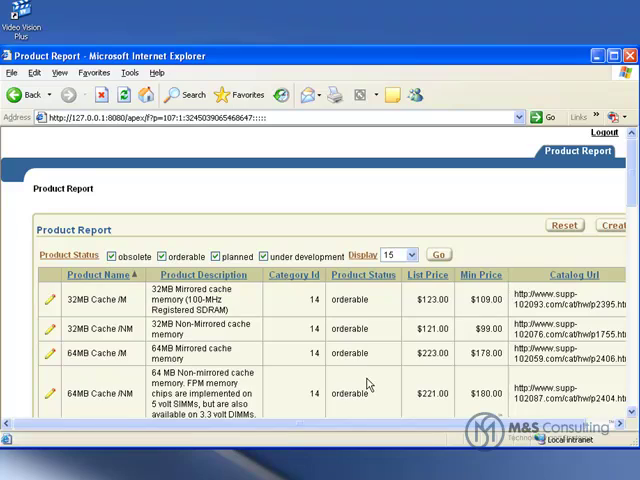
Scroll through the running Product Report's product rows with all four statuses ticked
scroll(down, 3)
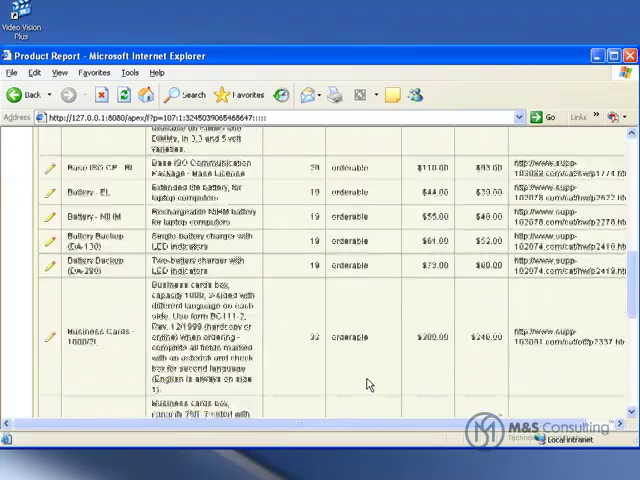
scroll(down, 3)
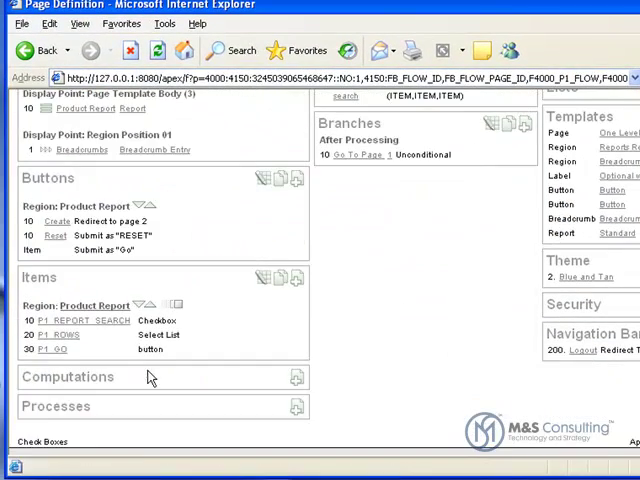
Add class="fielddatabold" to P1_REPORT_SEARCH's Form Element Option Attributes and apply changes
click(85, 320)
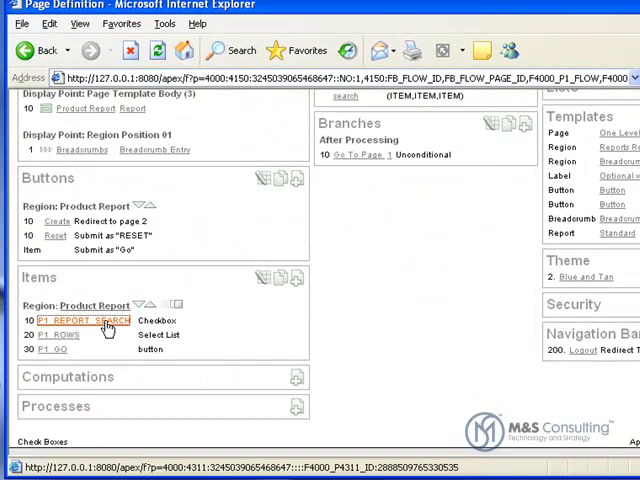
click(82, 320)
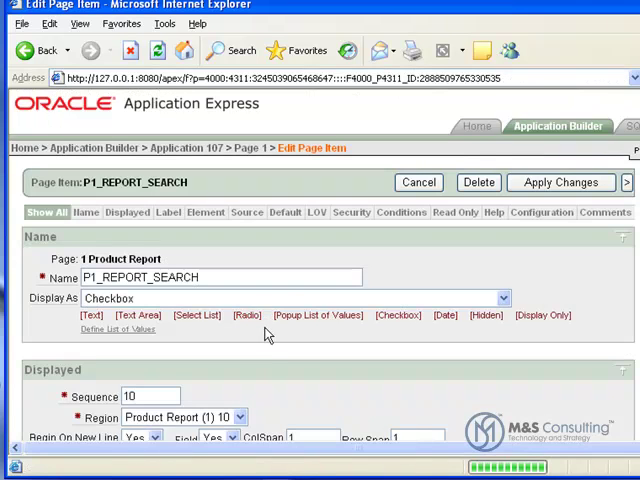
scroll(down, 3)
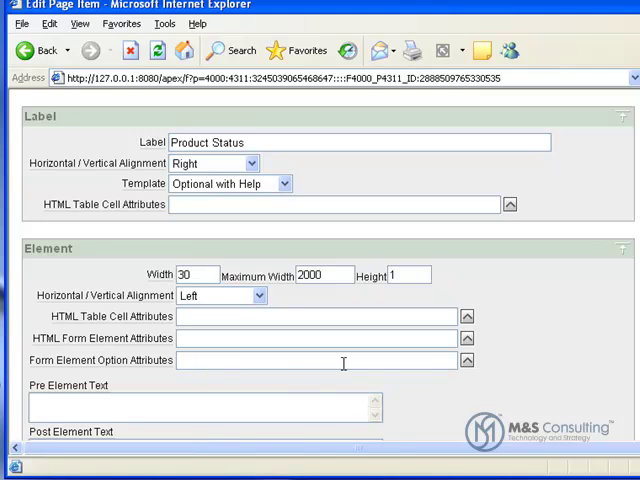
text(class=")
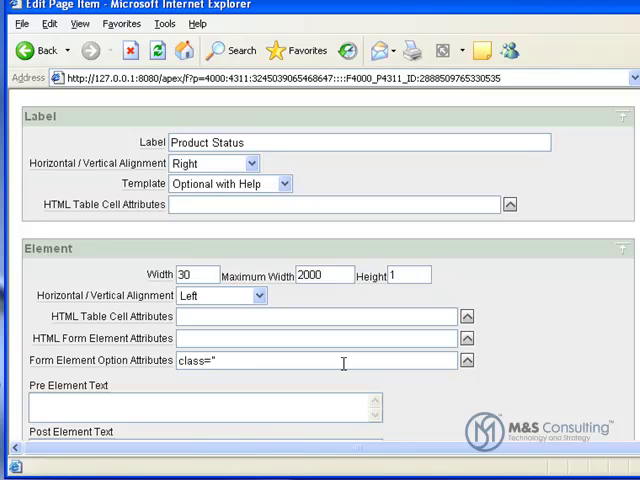
text(fielddatab)
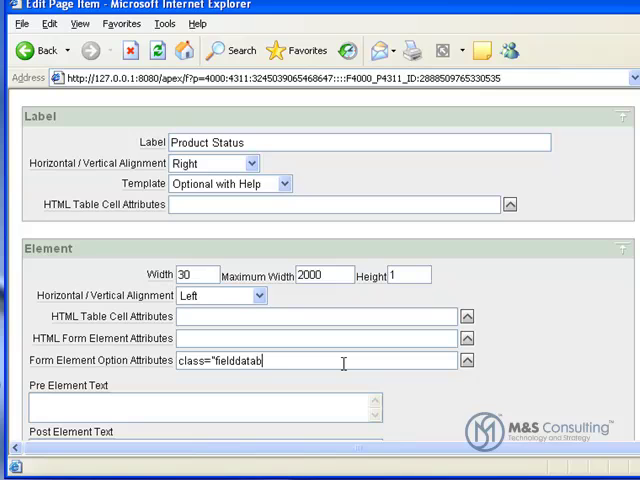
text(old")
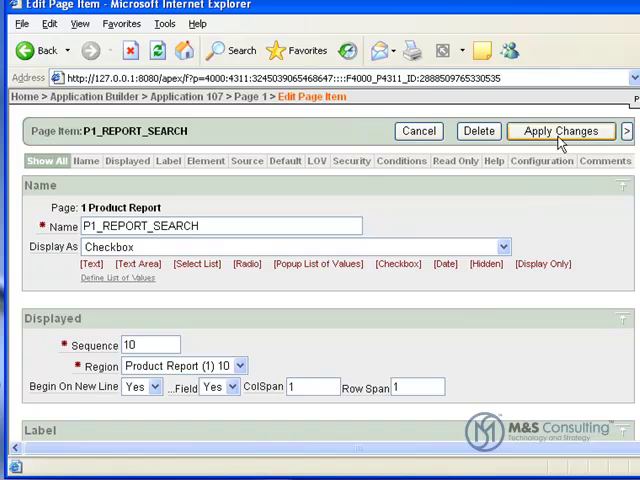
click(561, 131)
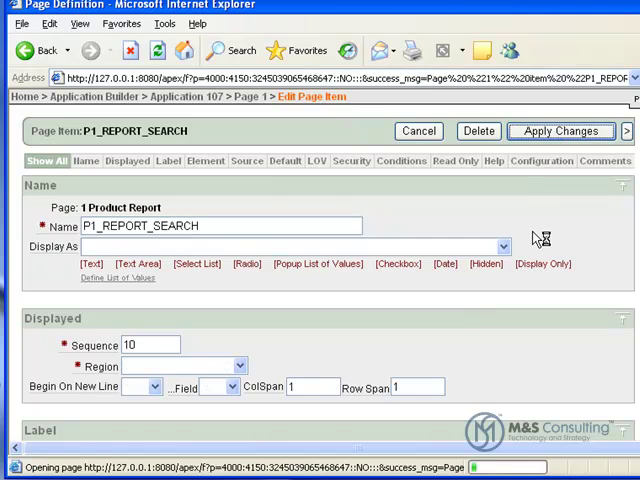
click(560, 131)
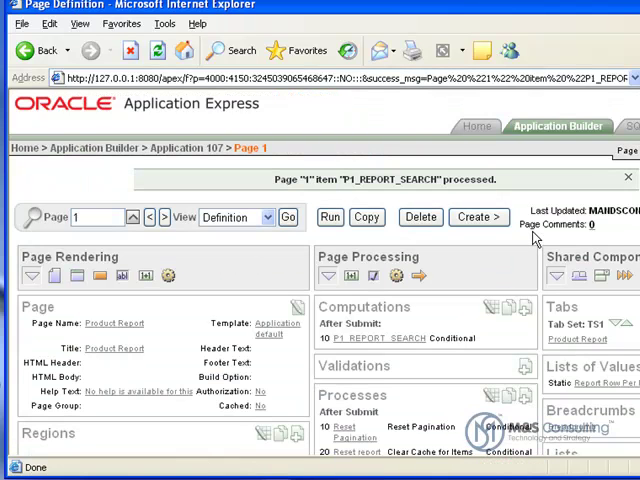
mouse_move(533, 230)
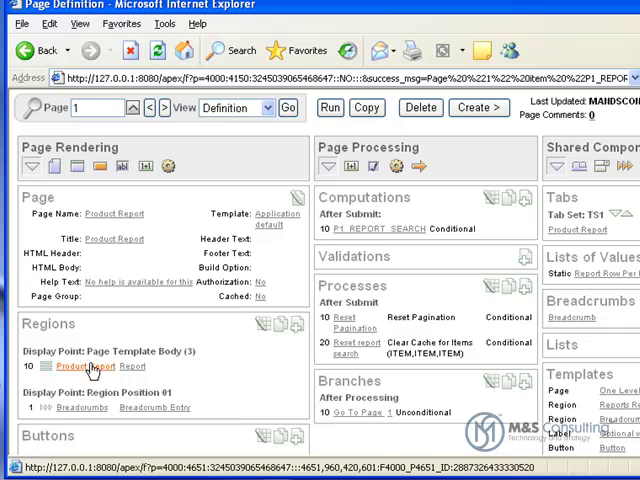
mouse_move(92, 368)
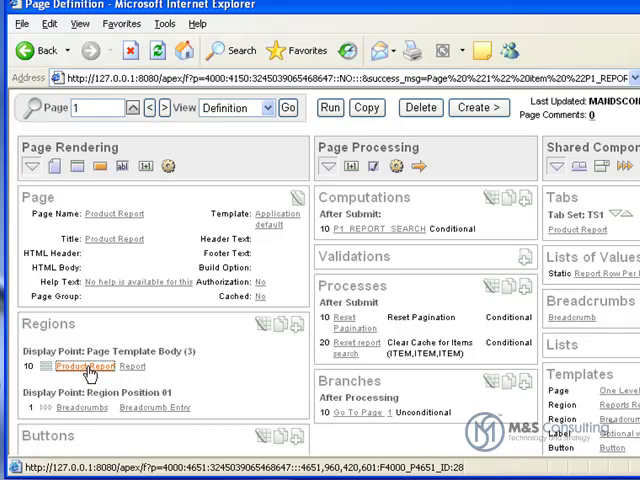
Insert 'apex_item.checkbox(1,product_id) del,' after PRODUCT_ID in the Product Report region source
click(92, 367)
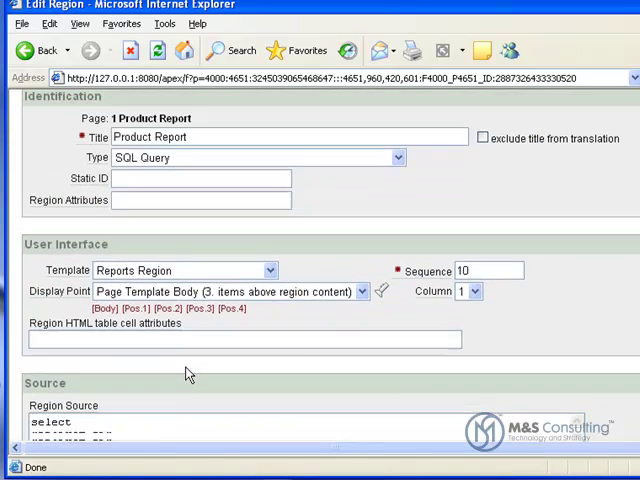
scroll(down, 3)
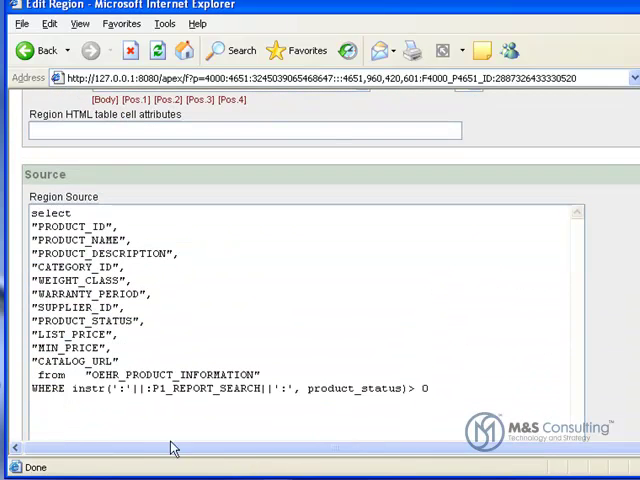
click(118, 226)
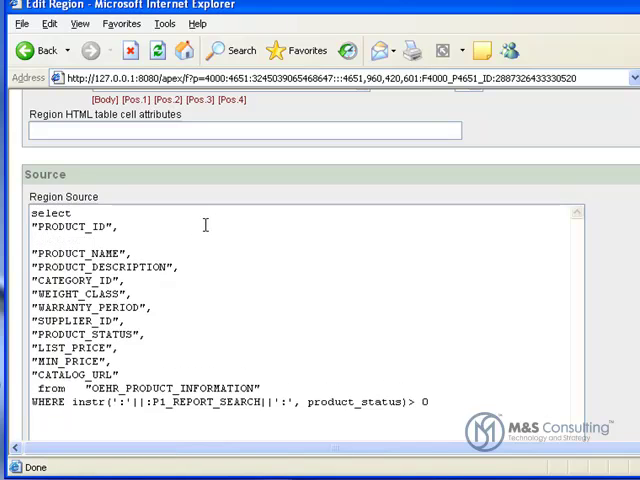
text(apex_item.checkbox(1,product_id) del,)
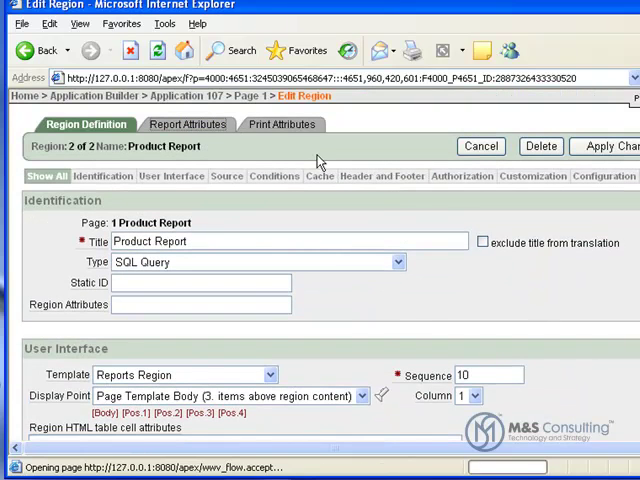
In Report Attributes, move the DEL column up beneath PRODUCT_ID and apply changes
click(188, 124)
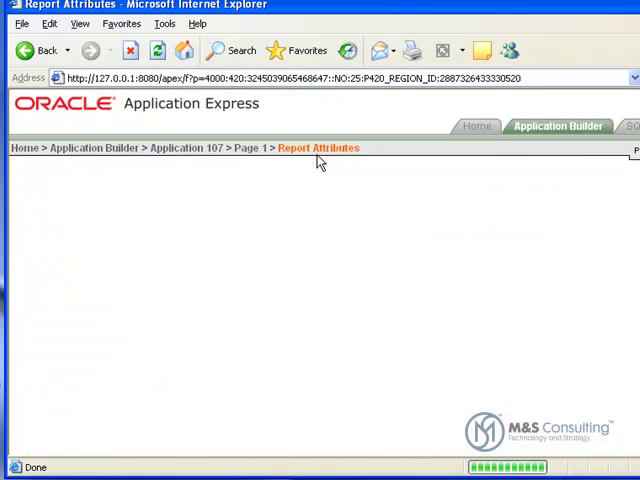
click(318, 148)
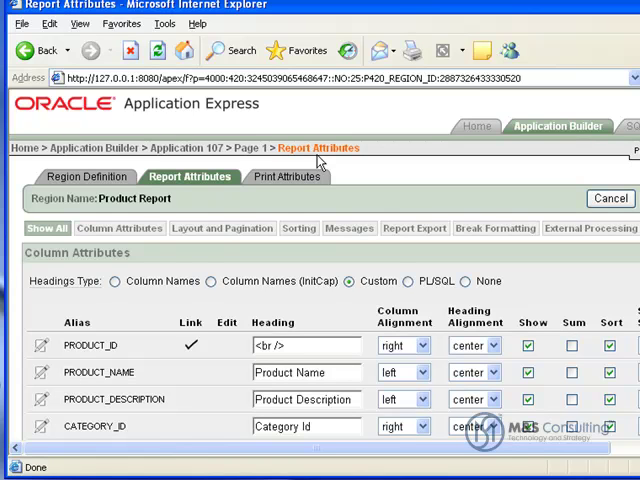
mouse_move(170, 348)
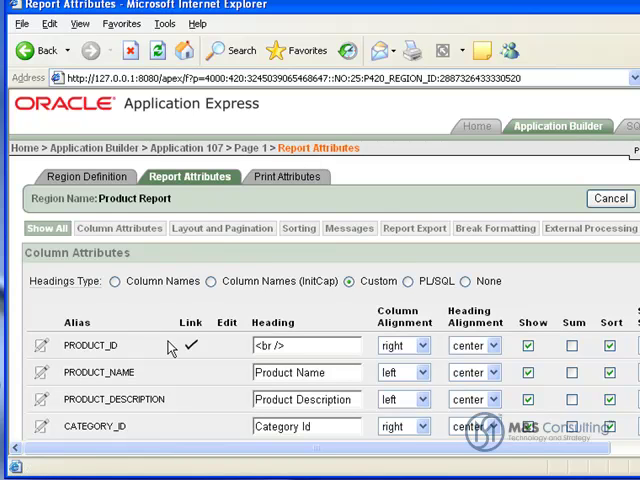
scroll(down, 3)
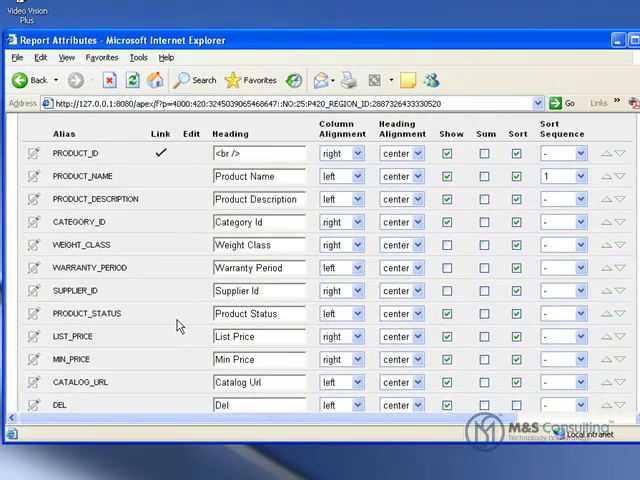
scroll(down, 3)
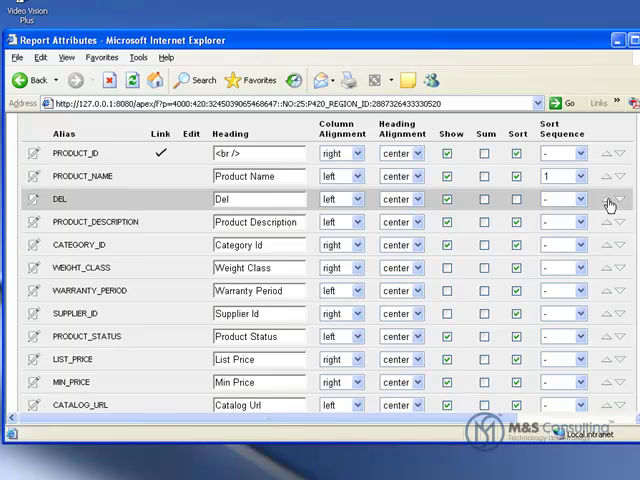
click(605, 199)
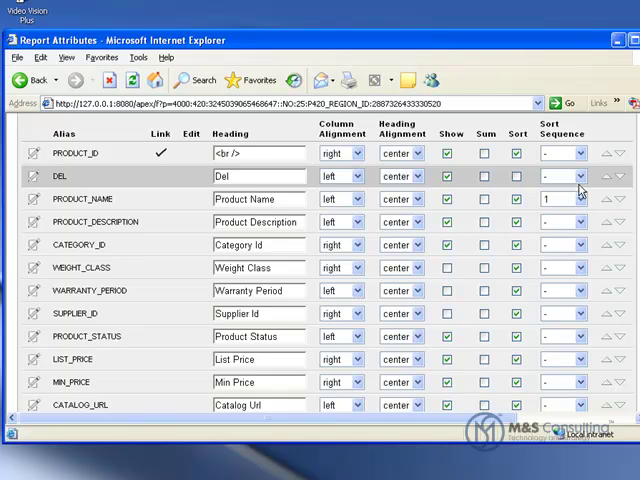
click(588, 161)
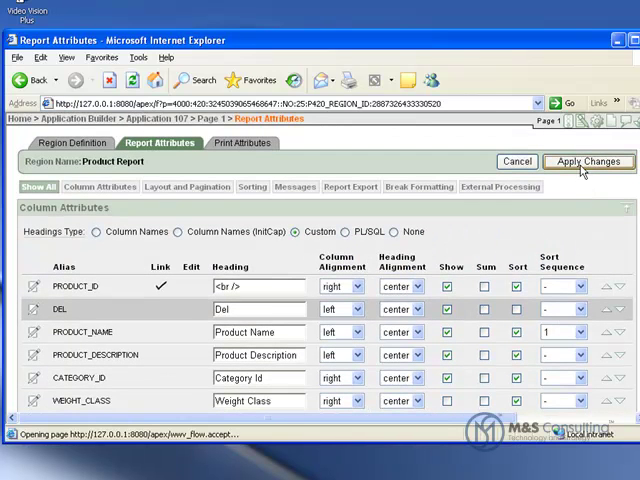
click(588, 161)
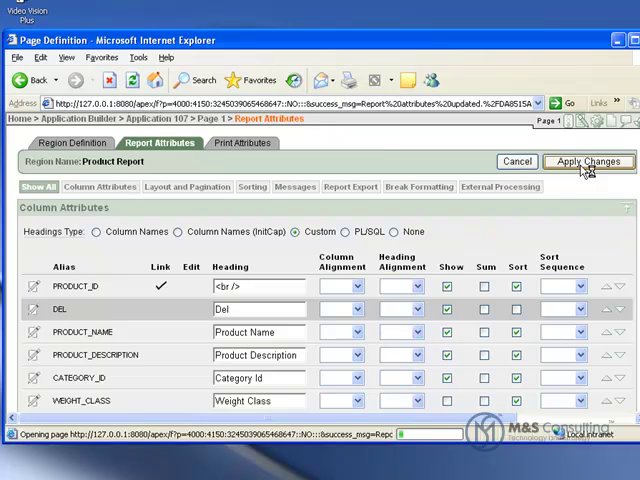
click(588, 161)
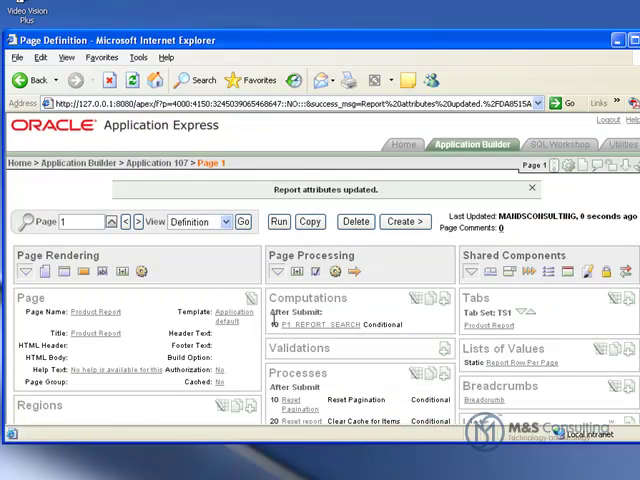
Start a new button in the Product Report region using region-position placement
scroll(down, 3)
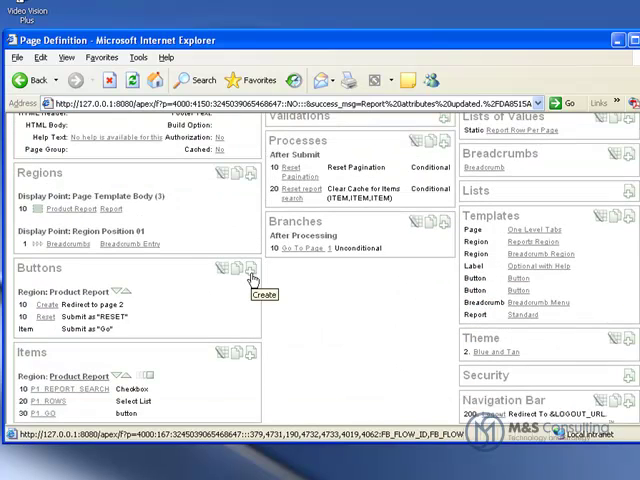
click(247, 270)
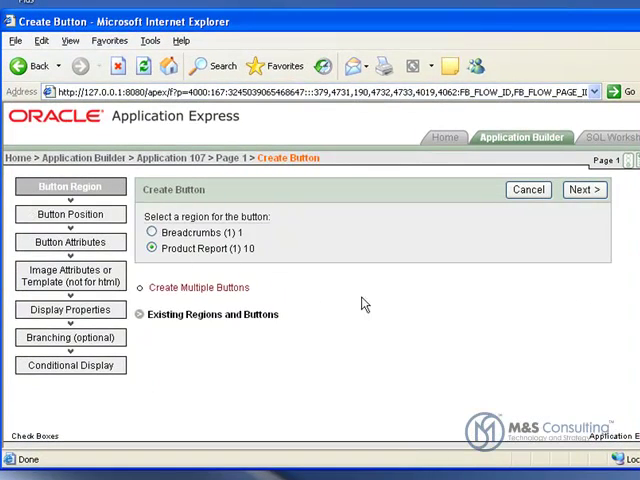
click(585, 189)
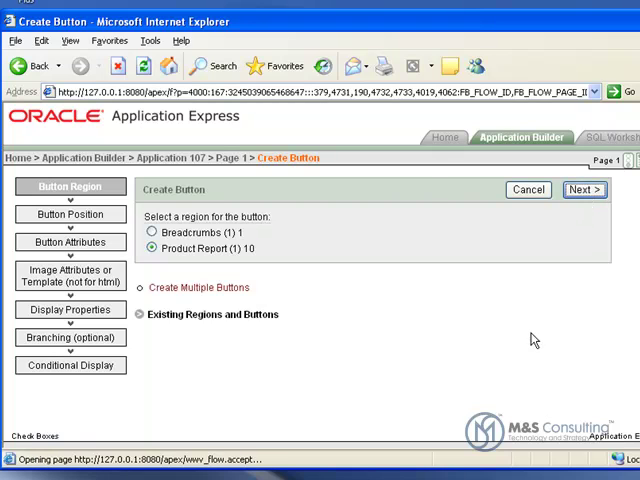
click(584, 189)
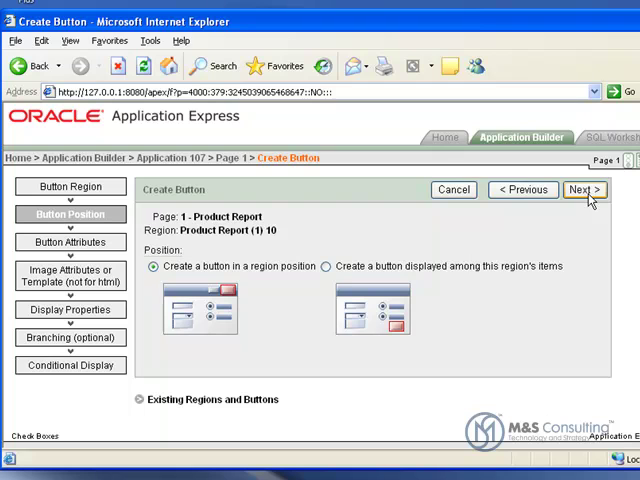
click(582, 189)
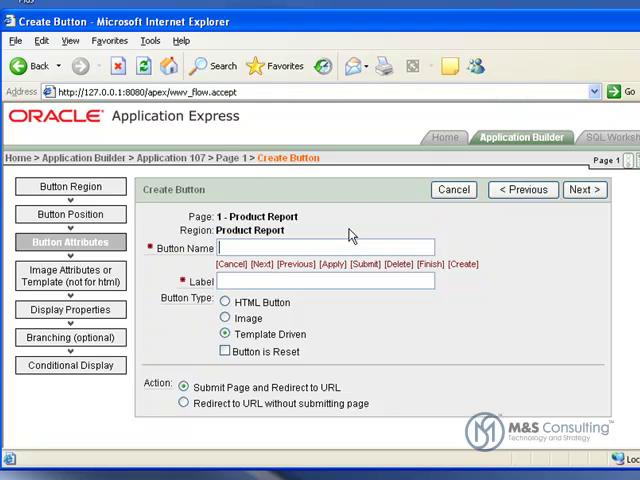
Name the button DELETE_PRODUCTS with the label 'Delete Products'
text(DELETE_)
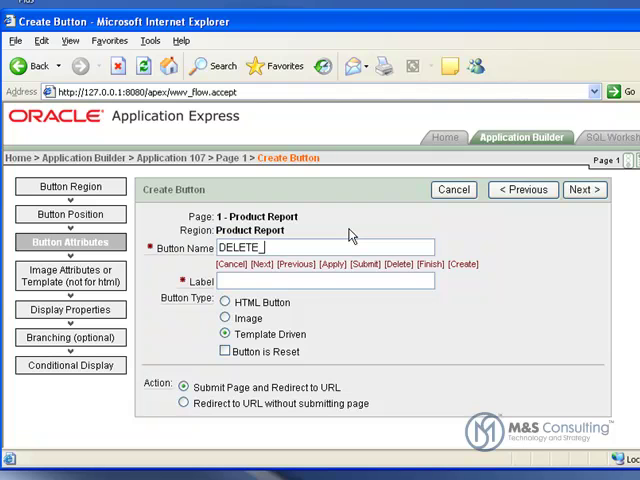
text(PRODUC)
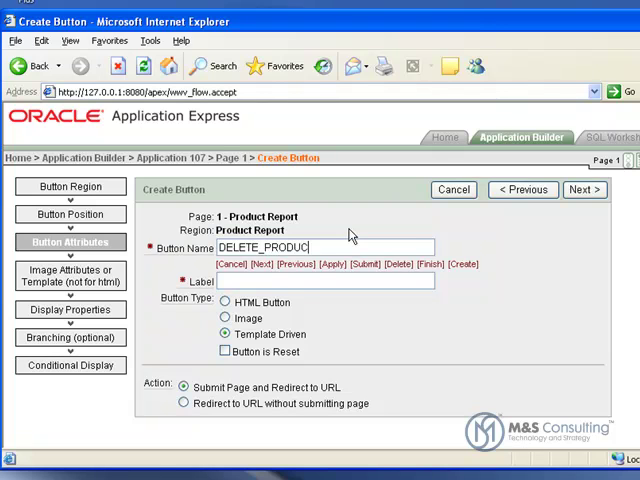
text(TS)
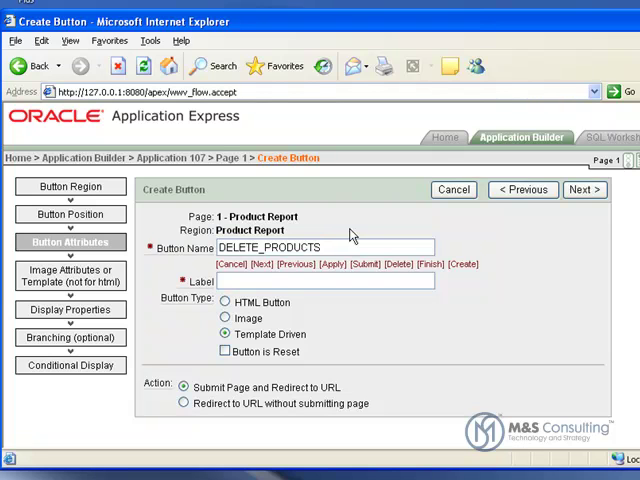
text(Delete Products)
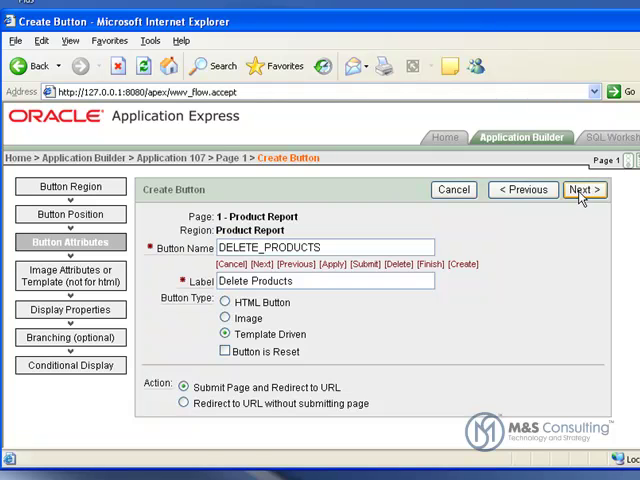
Set the button's position to Top of Region and continue to display properties
click(584, 189)
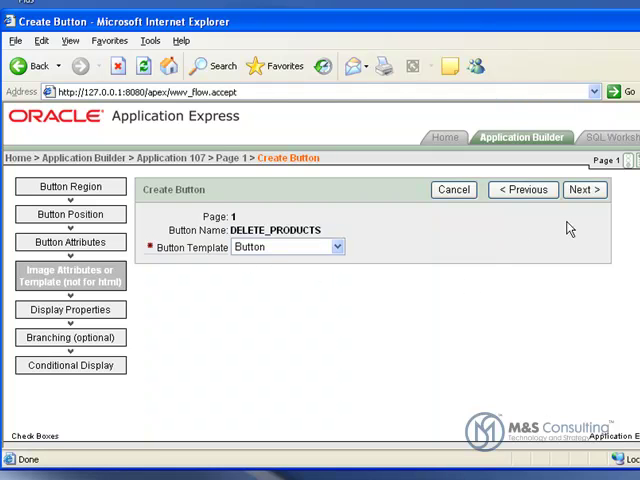
click(584, 189)
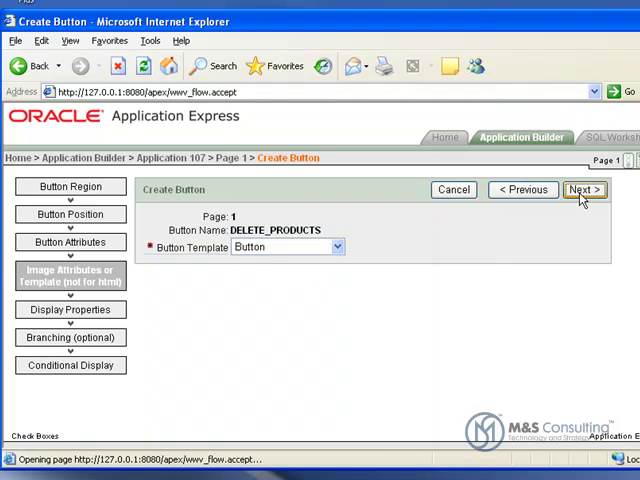
click(585, 190)
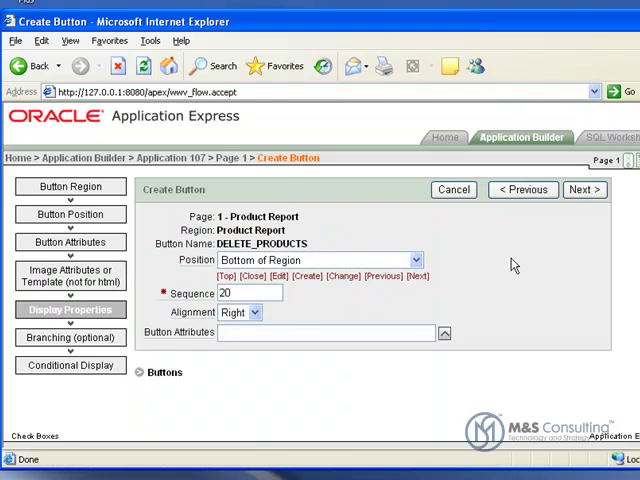
click(414, 260)
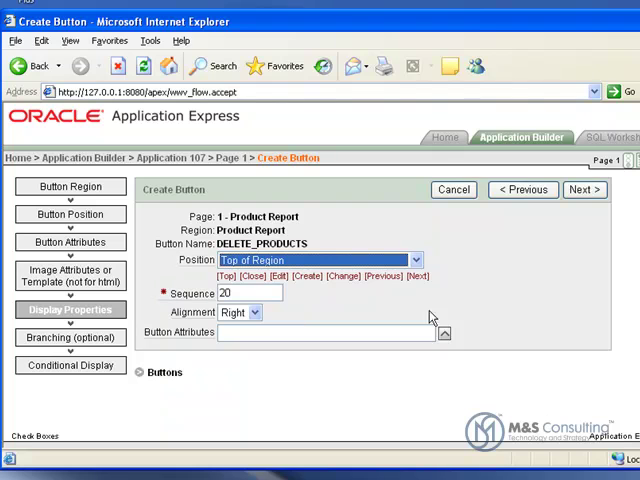
mouse_move(518, 317)
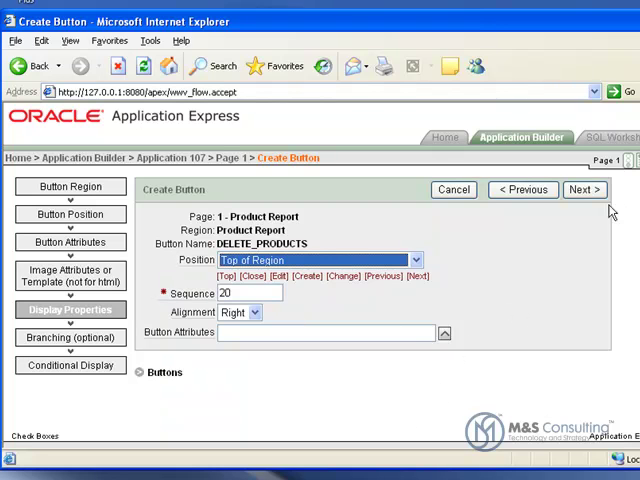
click(583, 189)
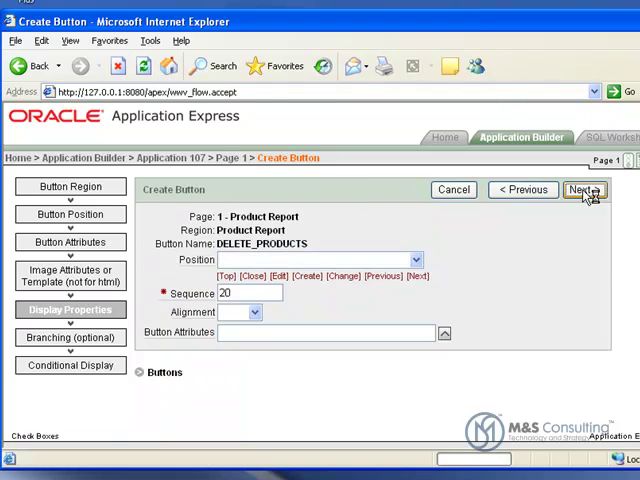
Set Branch to Page to 1 Product Report and create the DELETE_PRODUCTS button
click(584, 190)
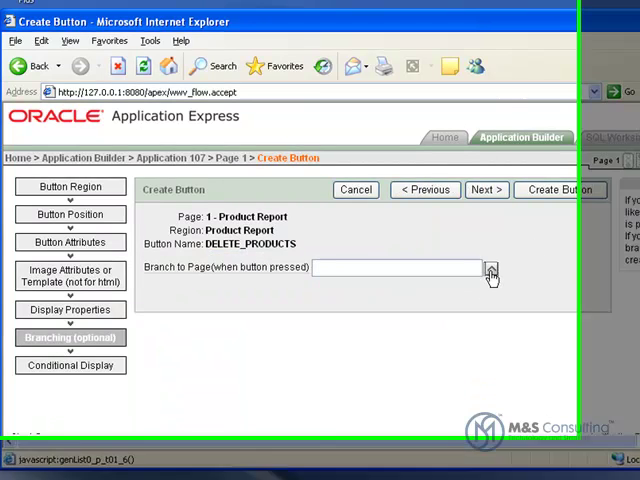
click(490, 270)
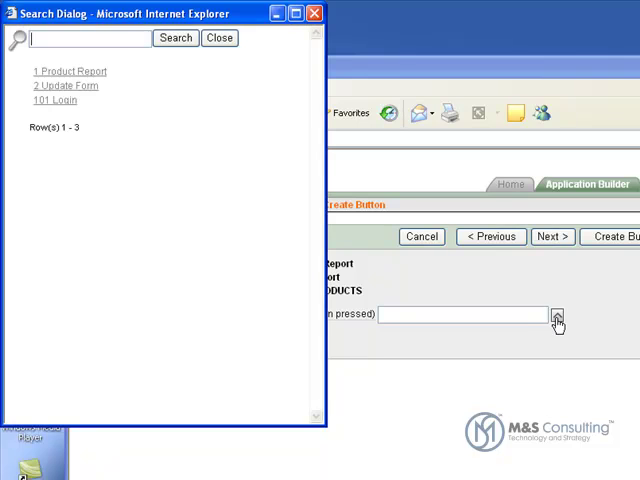
mouse_move(70, 71)
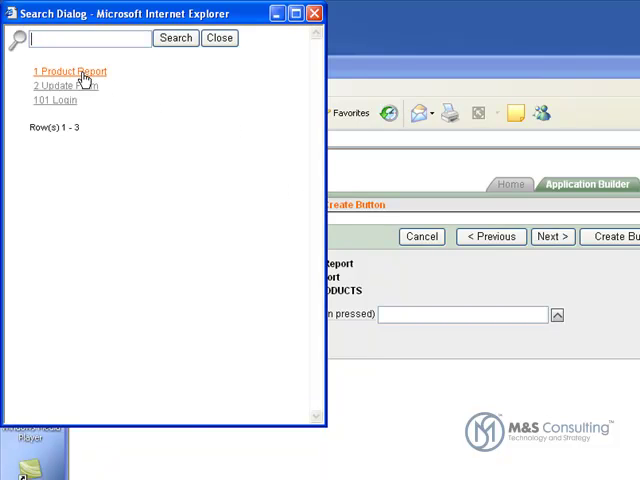
click(67, 71)
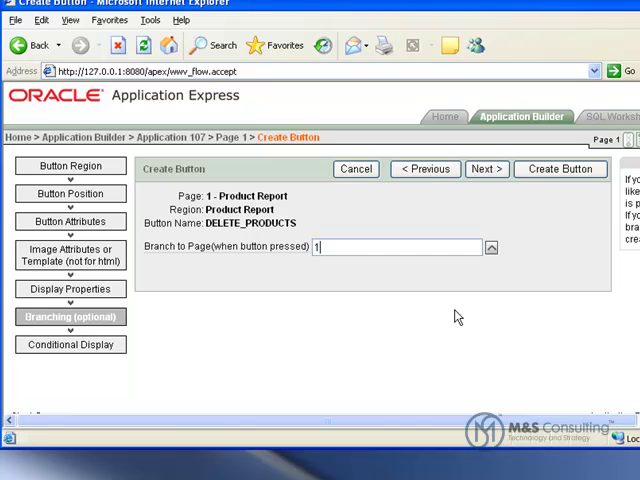
mouse_move(599, 207)
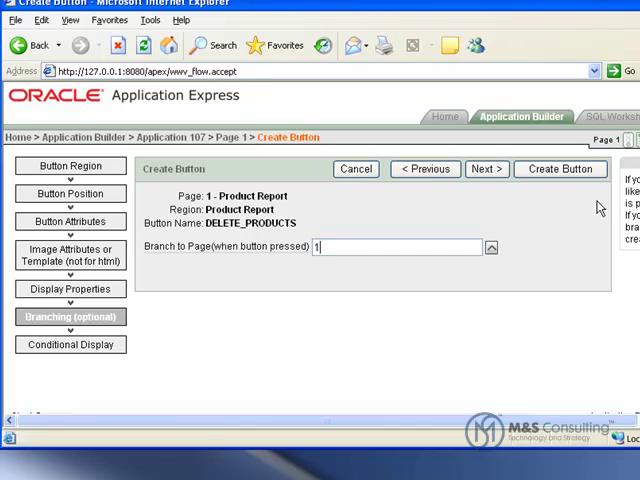
click(560, 168)
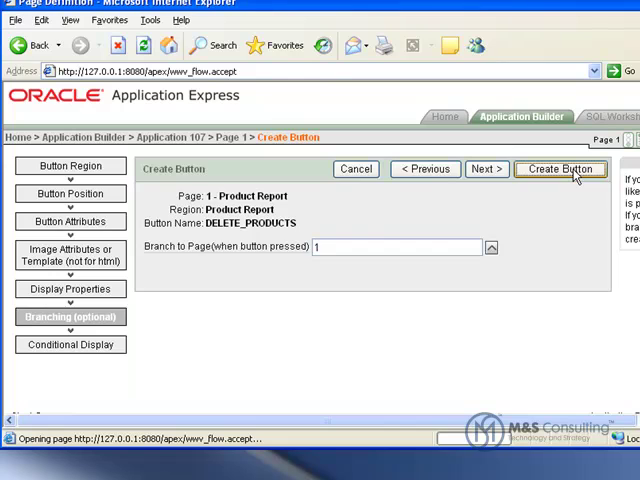
Return to the page 1 definition showing the Delete Products button
click(560, 168)
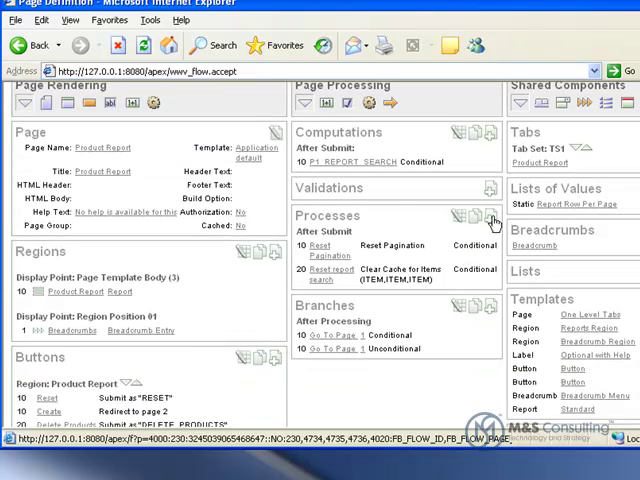
mouse_move(491, 220)
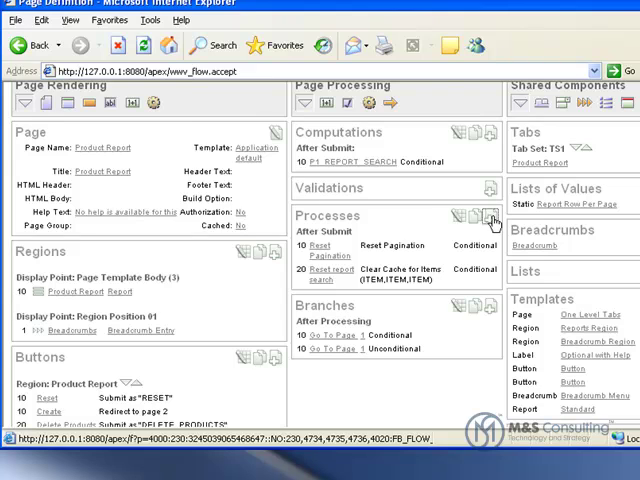
Create a PL/SQL page process named 'Delete Products' and advance to its code step
click(479, 217)
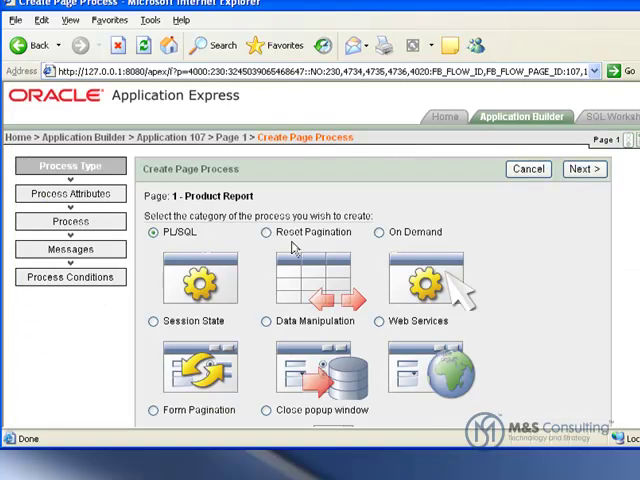
click(585, 169)
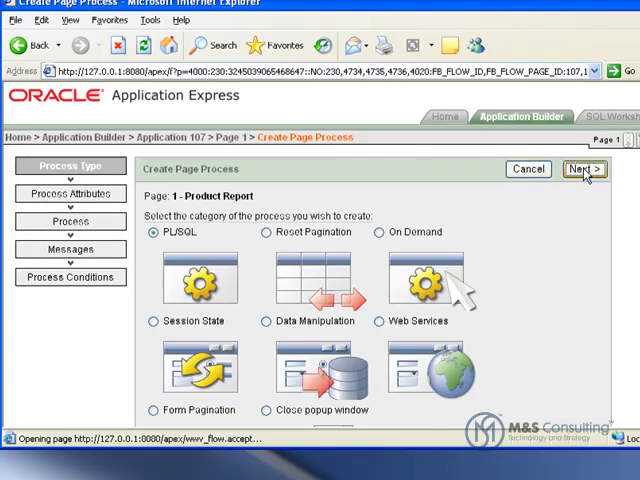
click(585, 169)
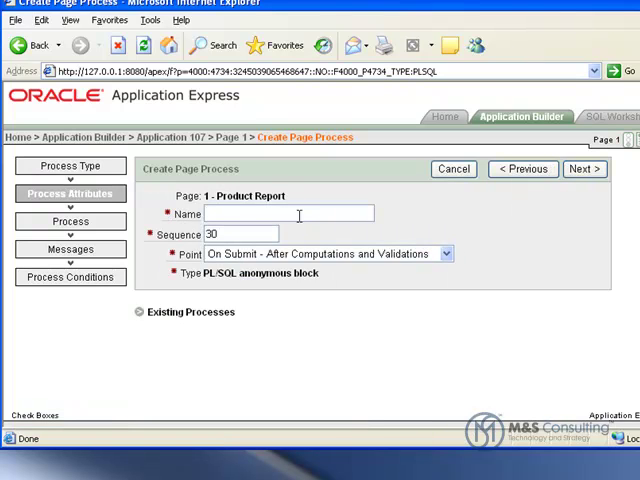
text(Delete)
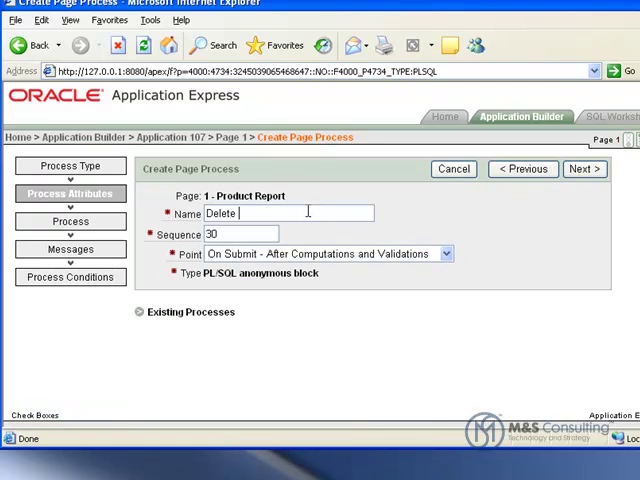
text(Product)
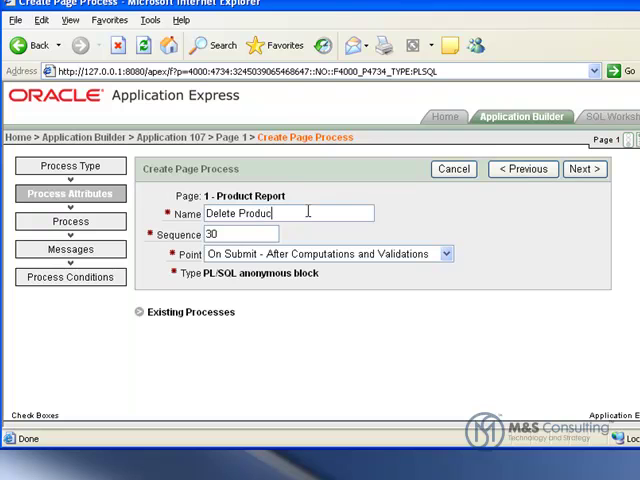
text(t)
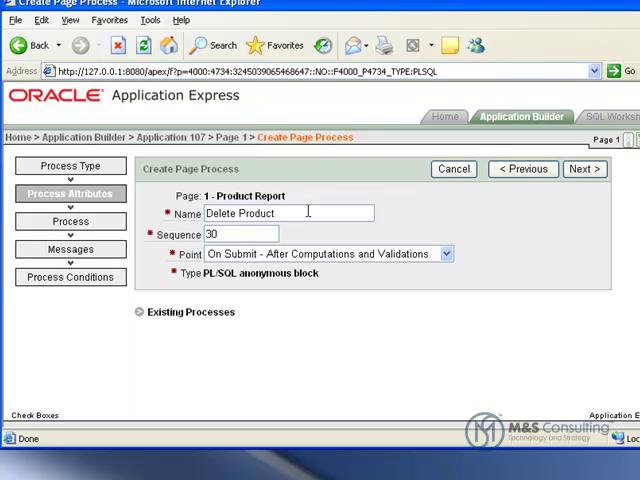
text(s)
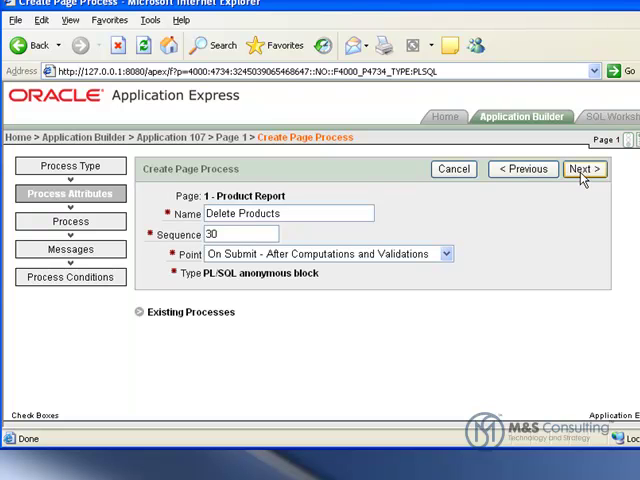
click(585, 169)
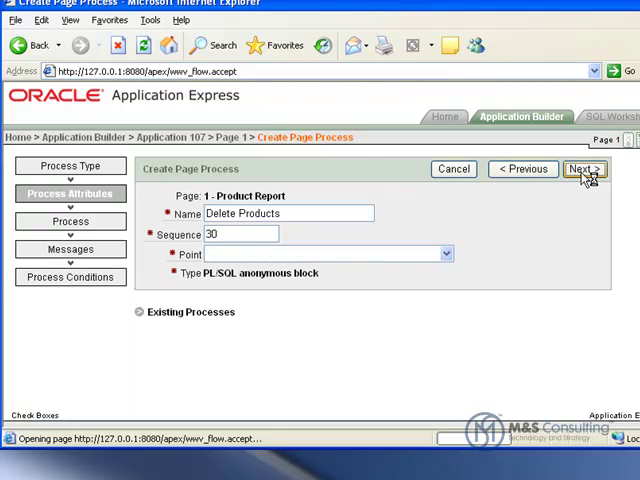
click(585, 169)
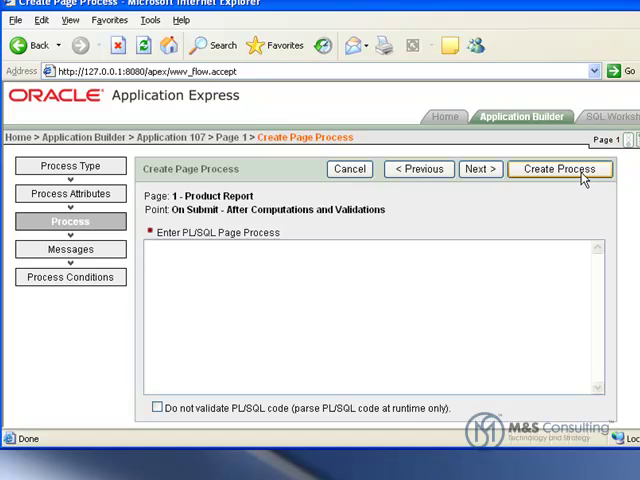
Enter the FOR i IN 1..APEX_APPLICATION.G_F01.count delete loop as the process code
click(147, 250)
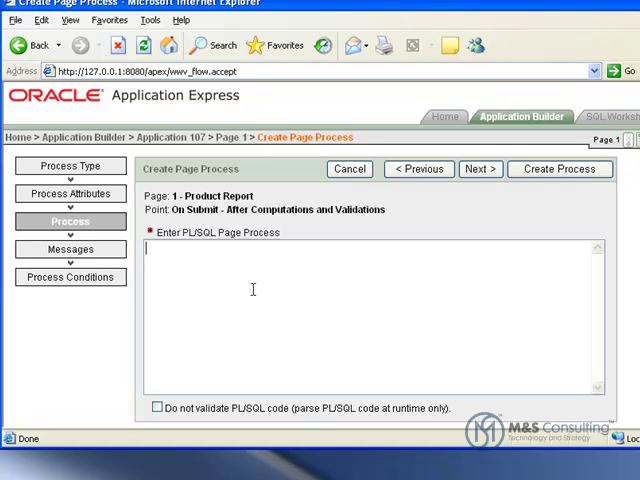
text(FOR i IN 1..APEX_APPLICATION.G_F01.count)
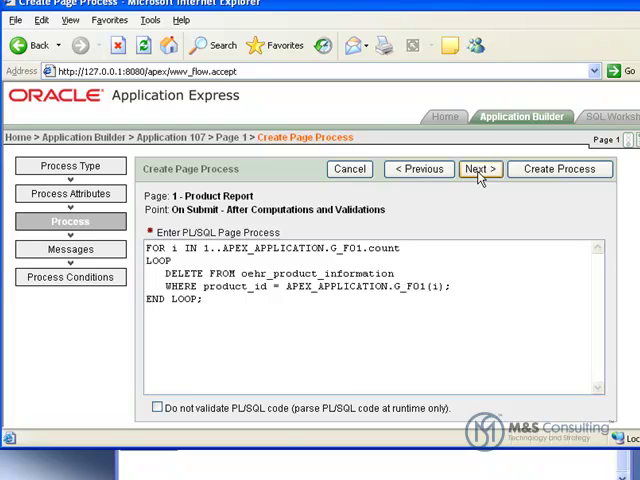
click(478, 168)
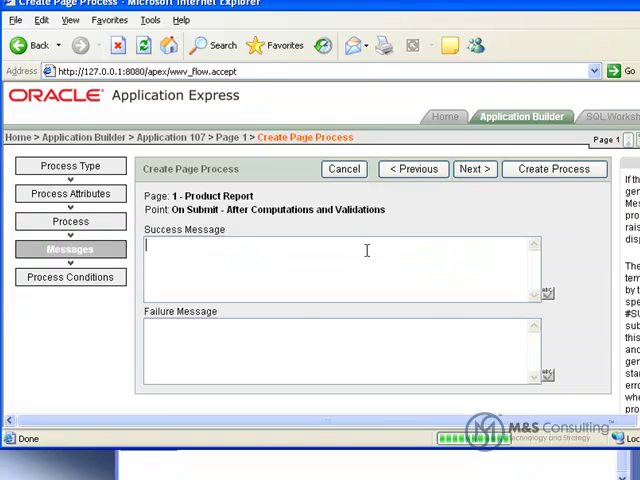
Set success 'Product(s) Deleted.' and failure 'Unable to delete Product(s)', then create the process
text(Product(s) Deleted.)
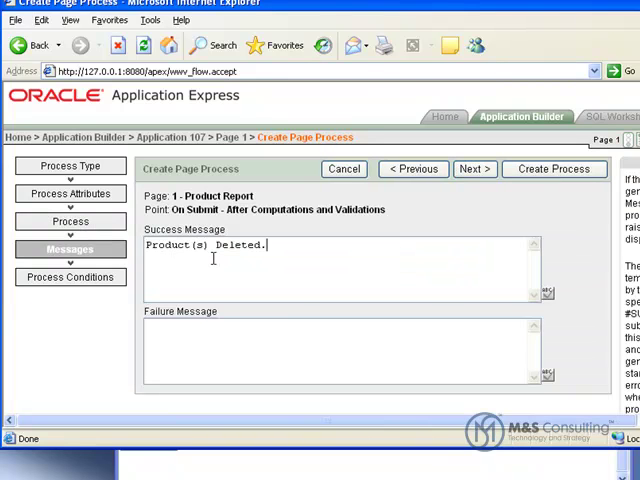
text(Unable to delete Product(s))
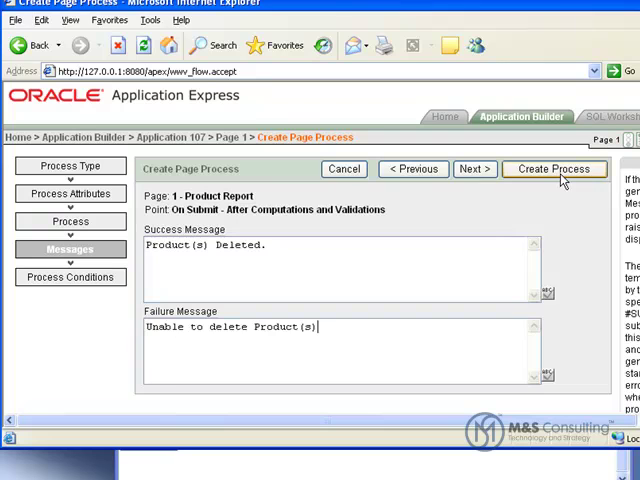
click(555, 168)
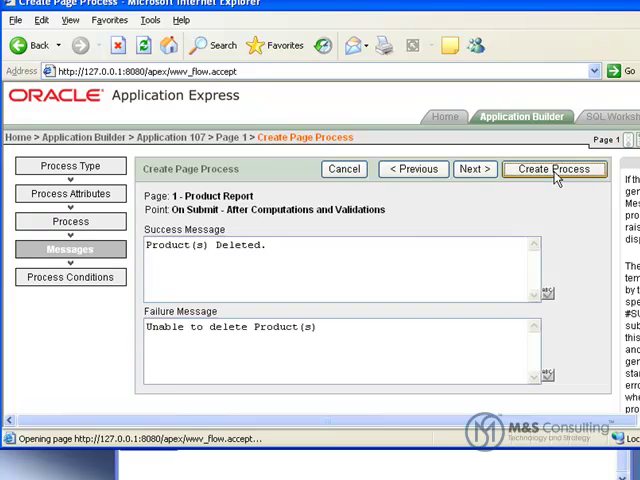
click(555, 169)
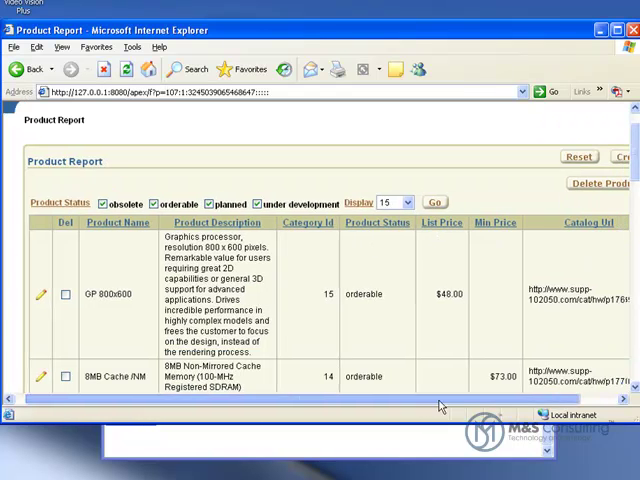
Scroll the running Product Report page and go to the Application Express home page
scroll(down, 3)
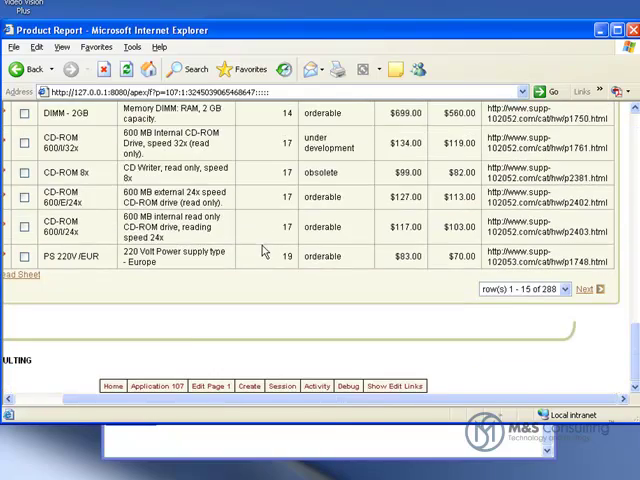
mouse_move(112, 386)
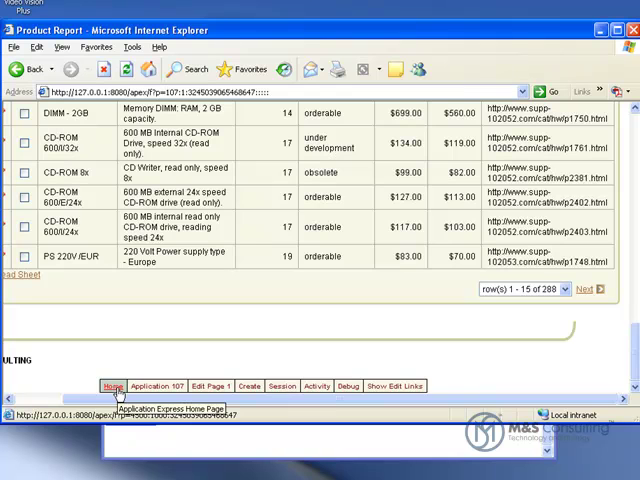
click(111, 386)
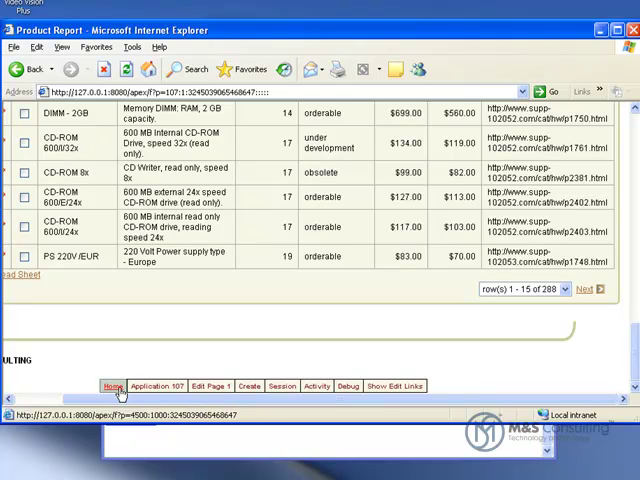
click(111, 386)
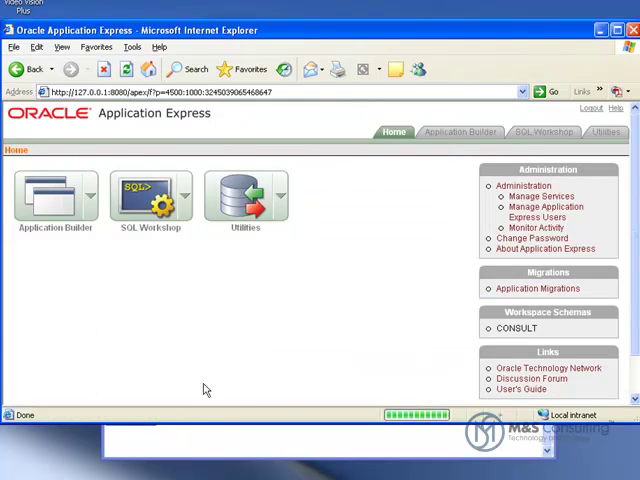